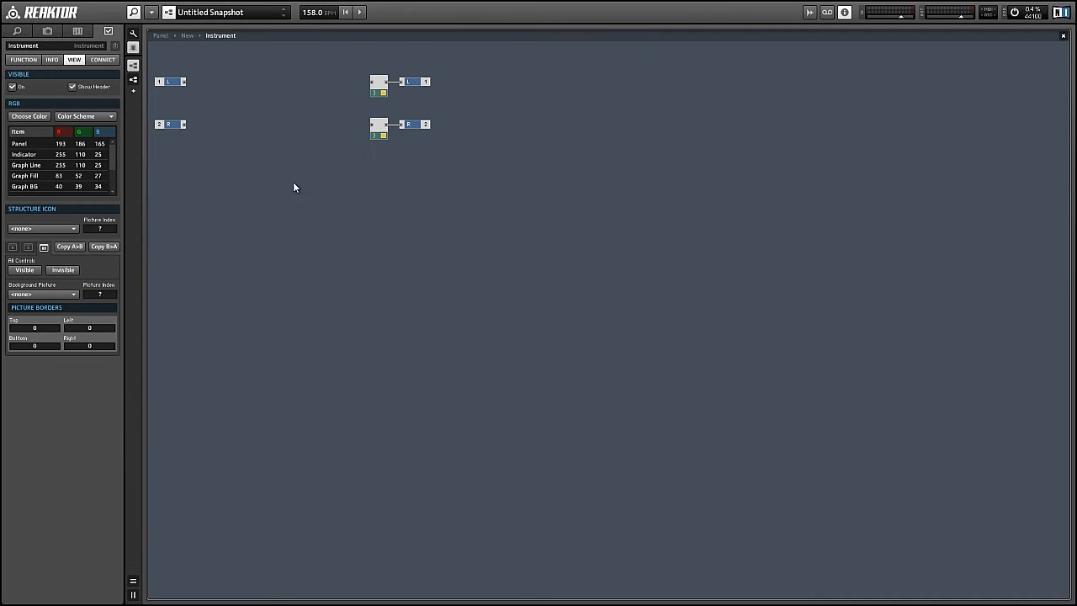
Insert a new 1-in/1-out macro into the instrument structure.
right_click(294, 186)
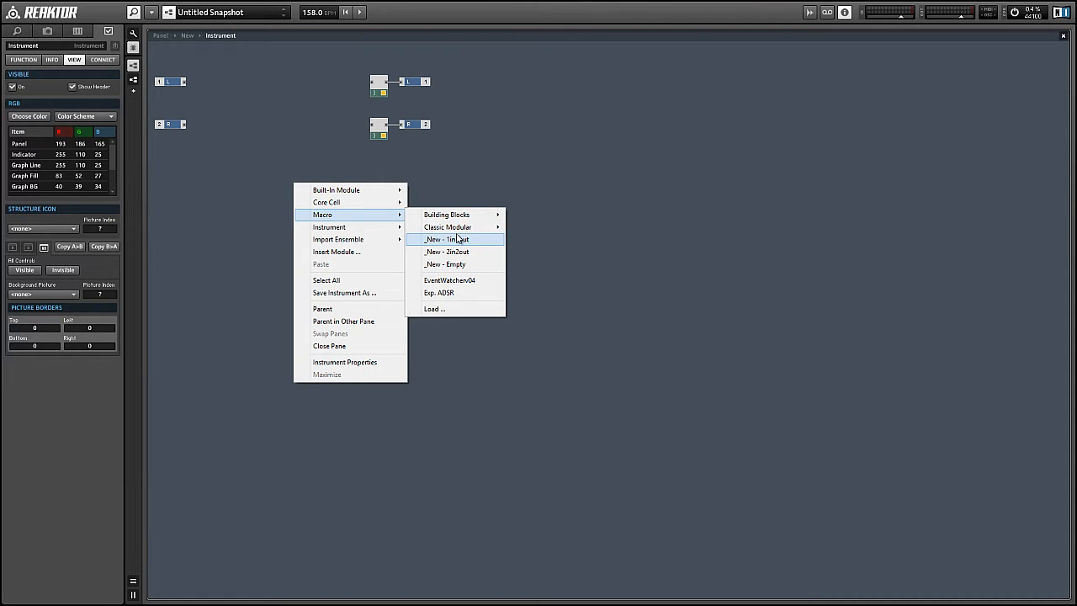
click(448, 239)
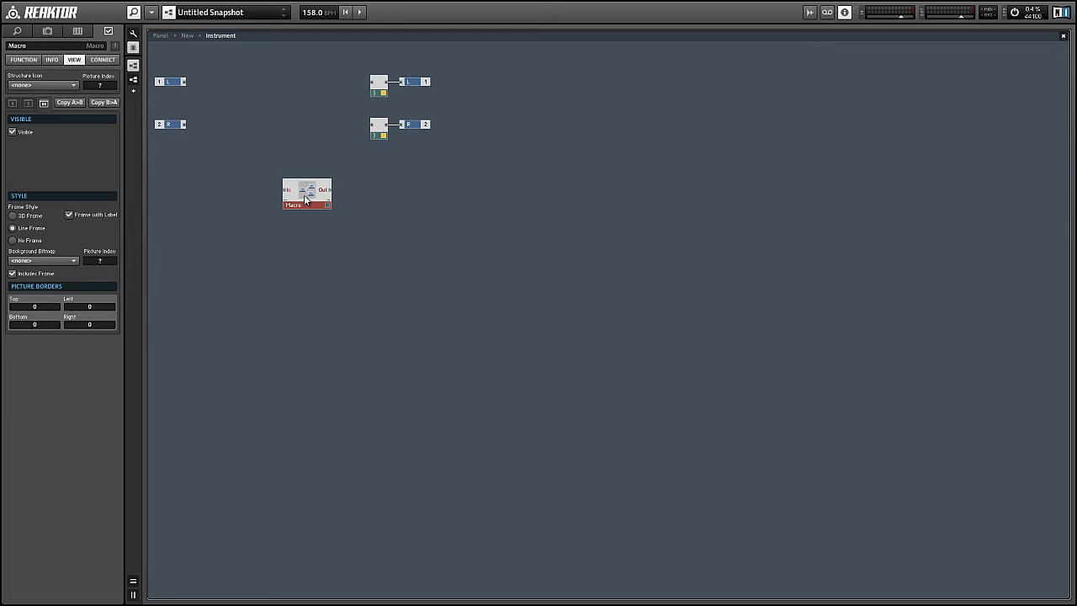
Inside the new macro, add a Sine Bank oscillator module.
double_click(306, 193)
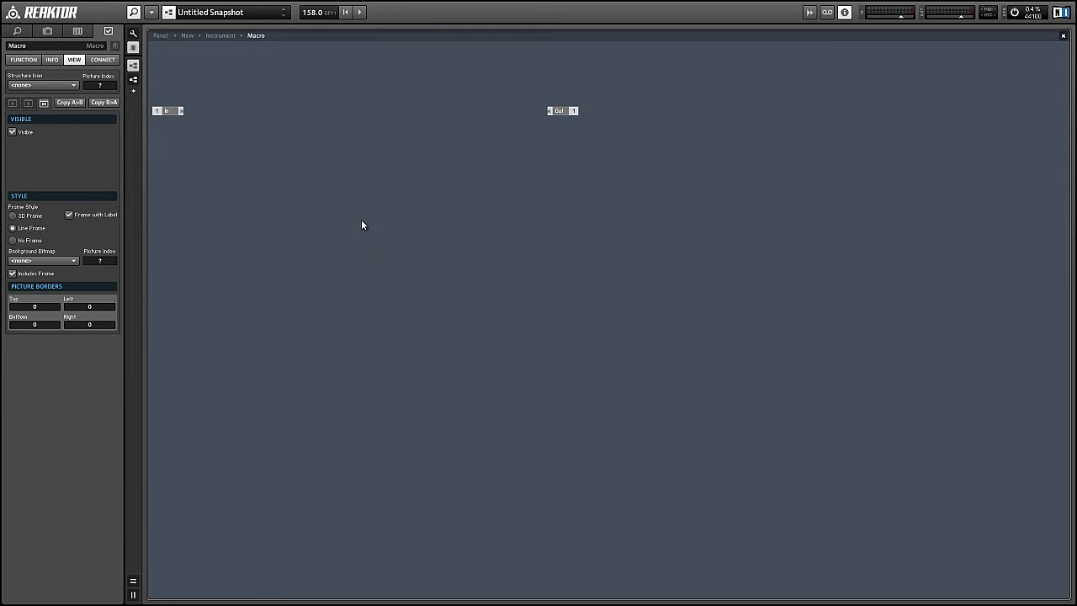
right_click(362, 225)
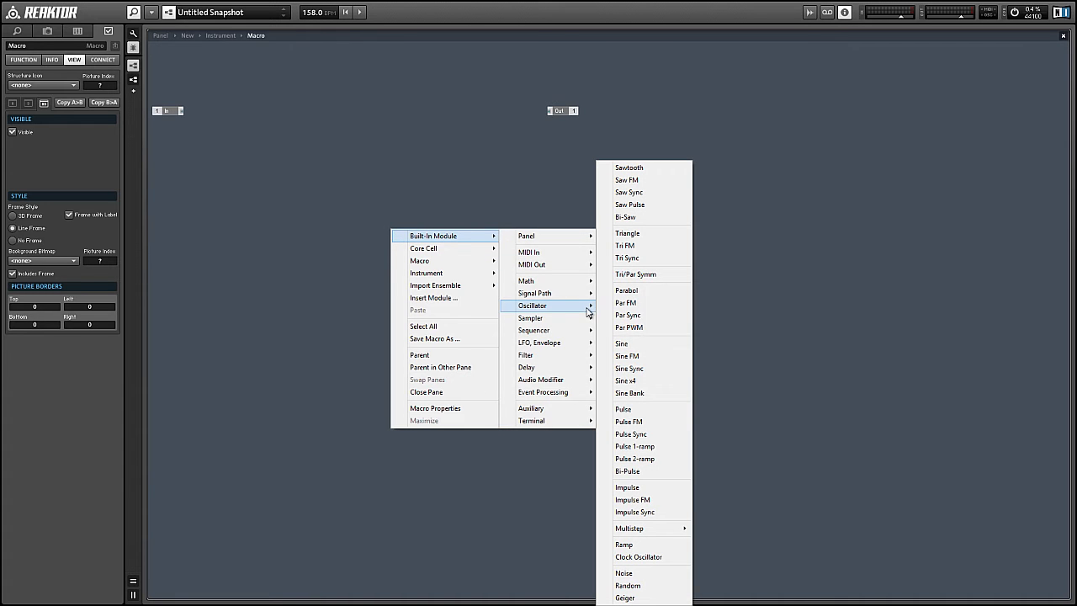
click(629, 394)
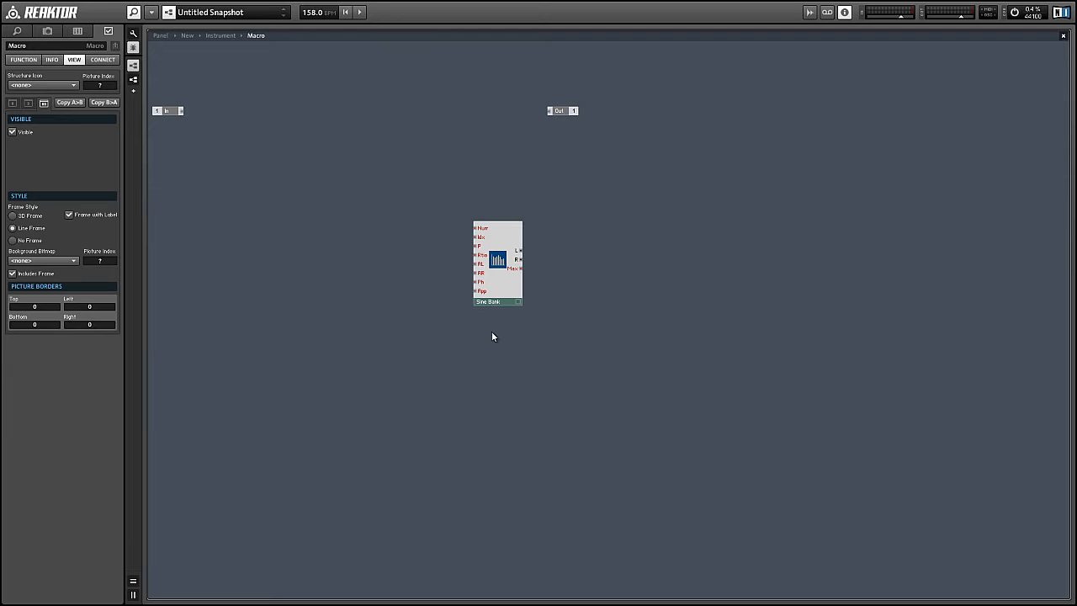
mouse_move(488, 301)
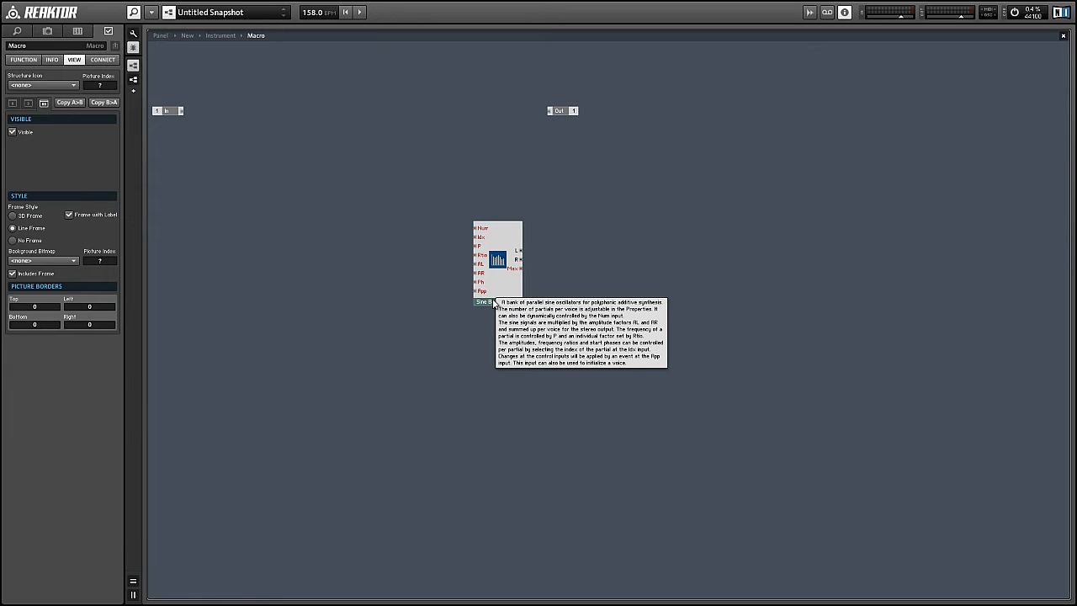
mouse_move(528, 202)
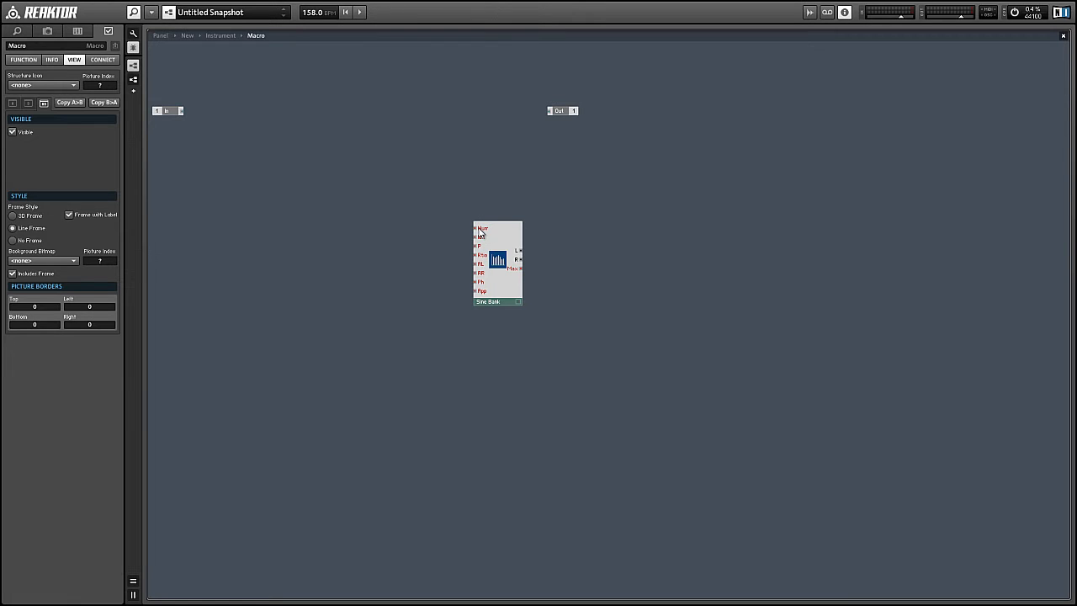
Create a constant of 32 feeding the Sine Bank's top input.
right_click(482, 229)
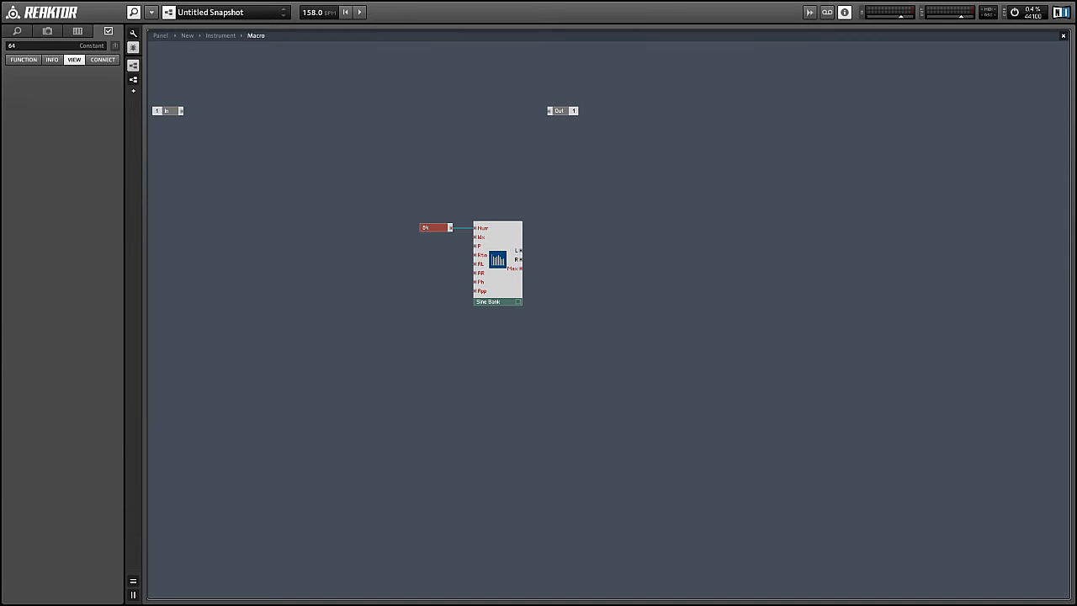
text(32)
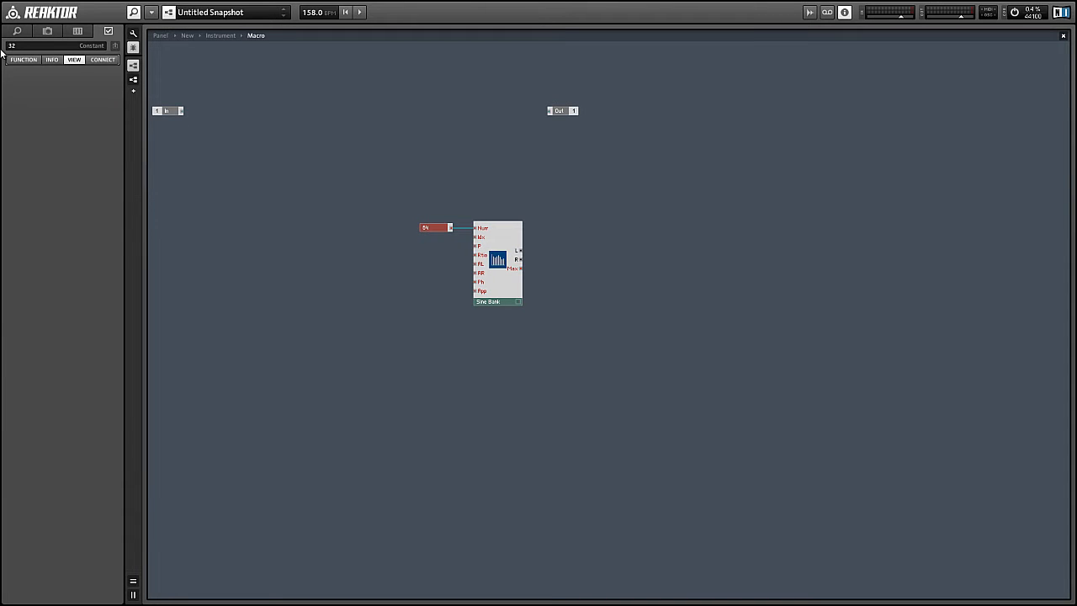
click(432, 227)
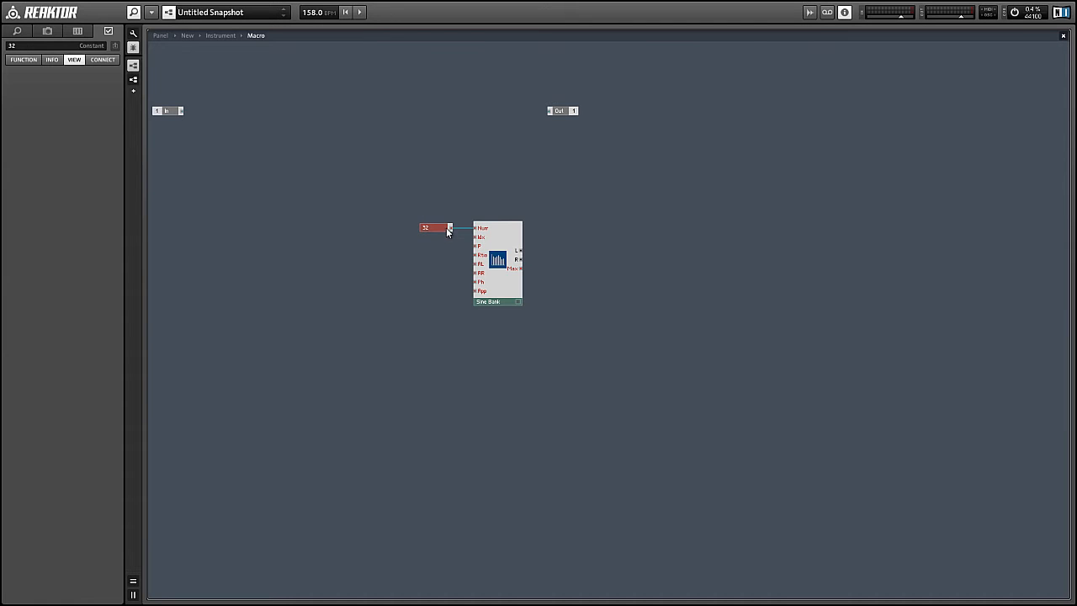
mouse_move(485, 271)
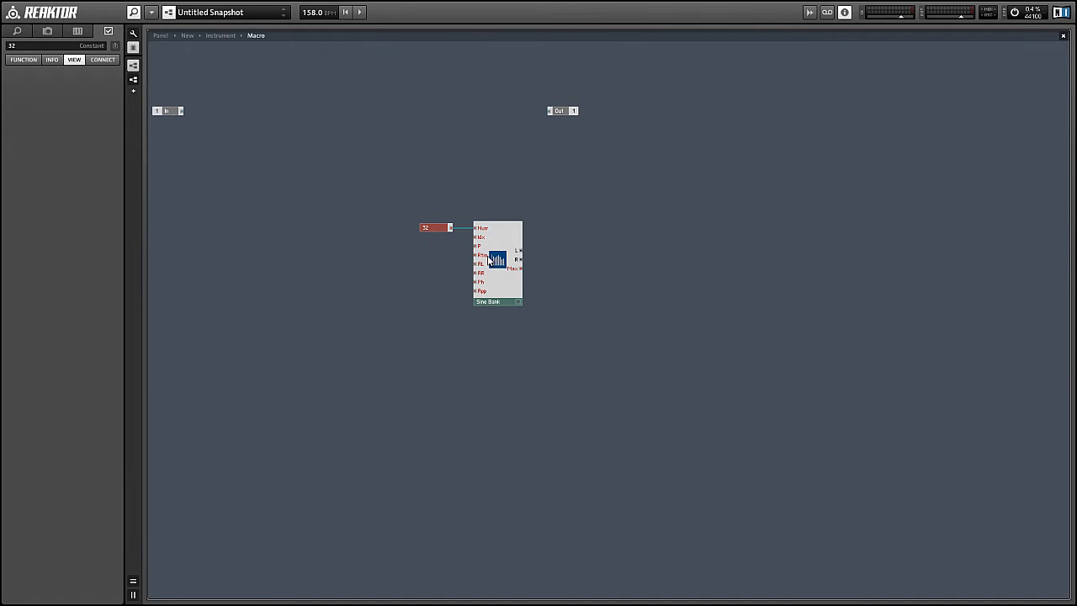
mouse_move(488, 259)
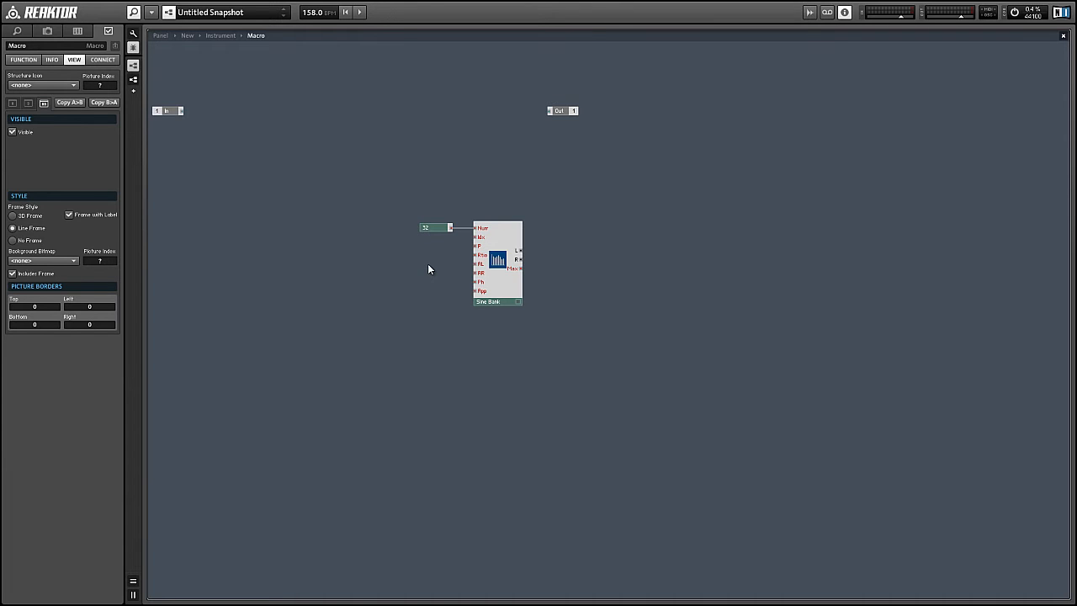
mouse_move(438, 254)
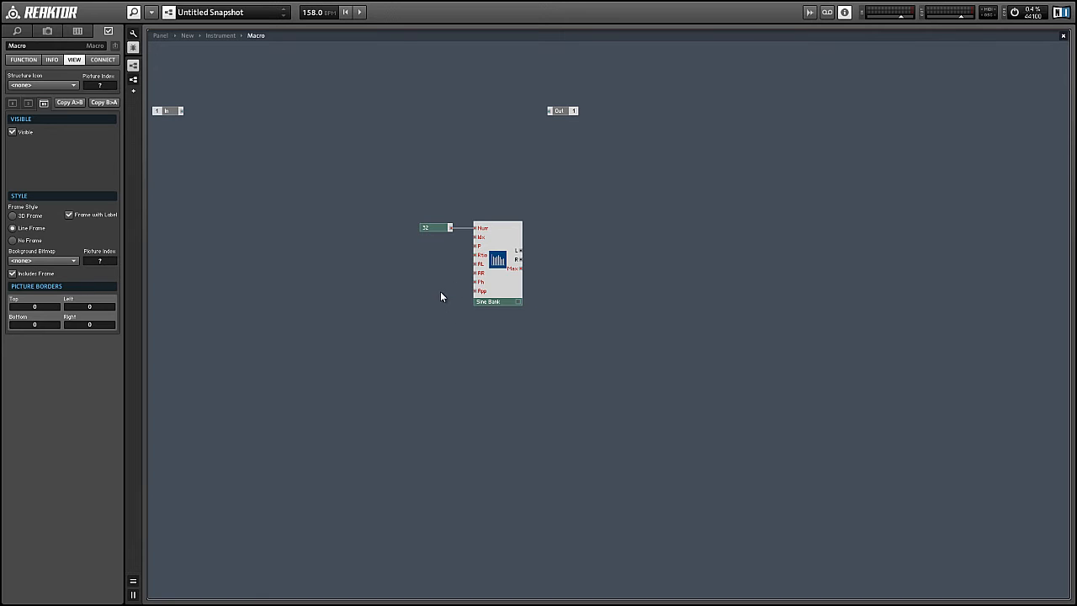
mouse_move(481, 243)
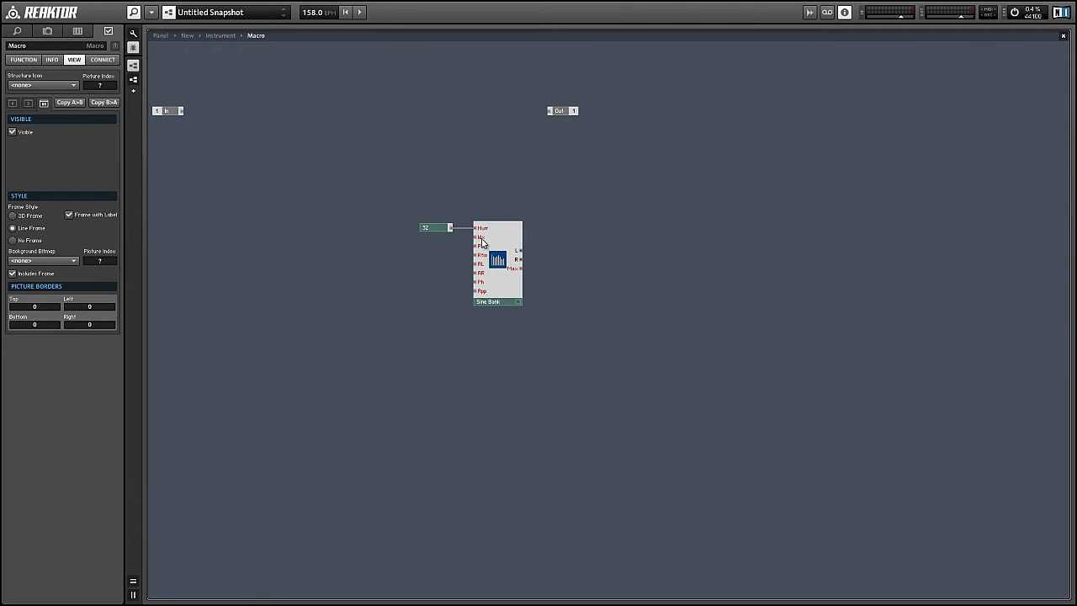
mouse_move(481, 228)
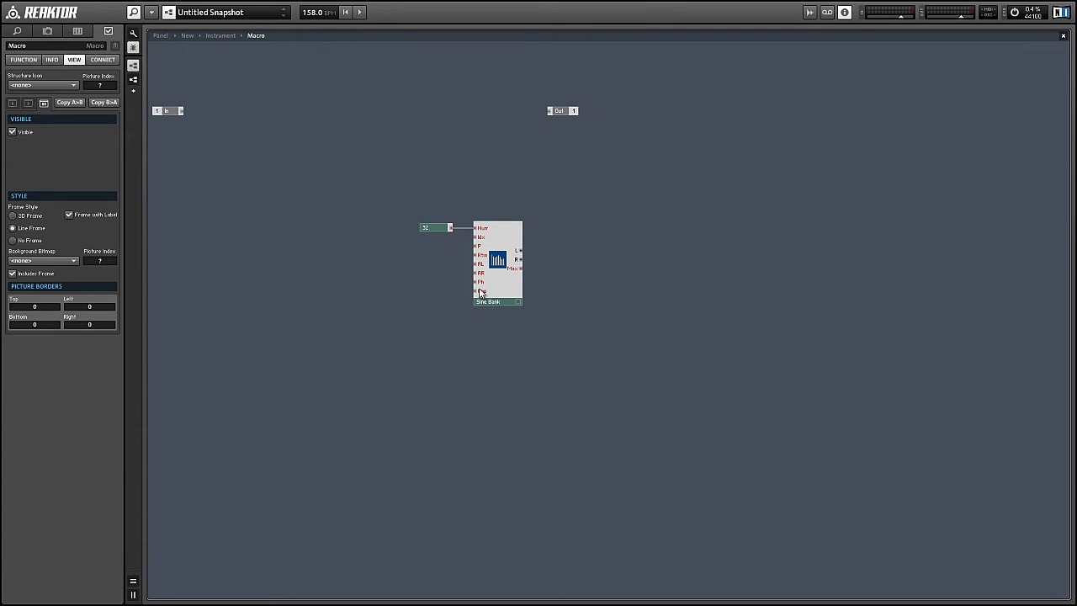
mouse_move(478, 293)
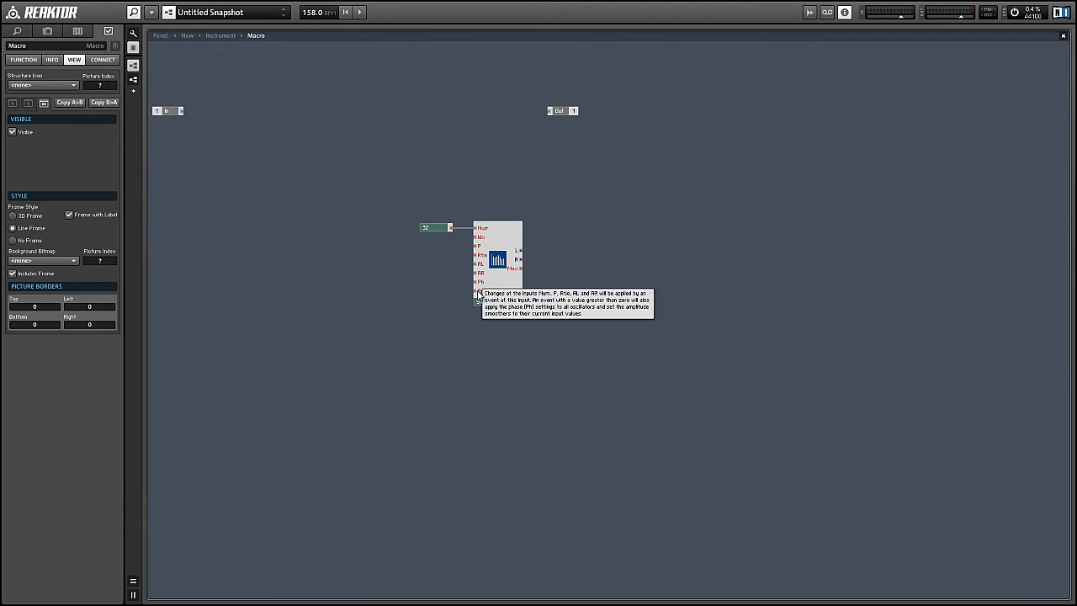
mouse_move(412, 260)
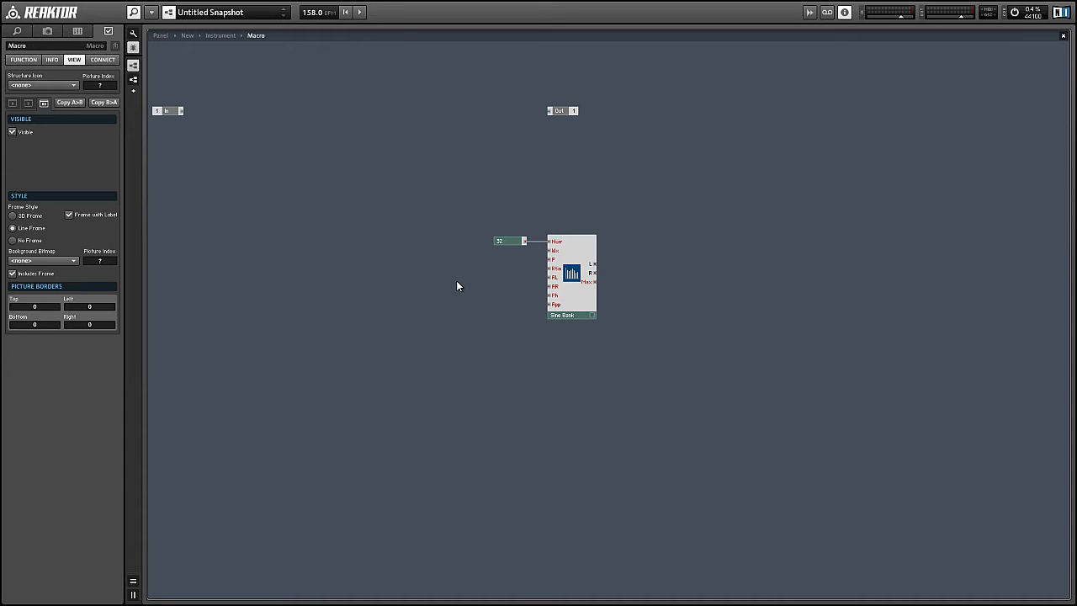
Add an Event Table module beside the Sine Bank.
right_click(458, 286)
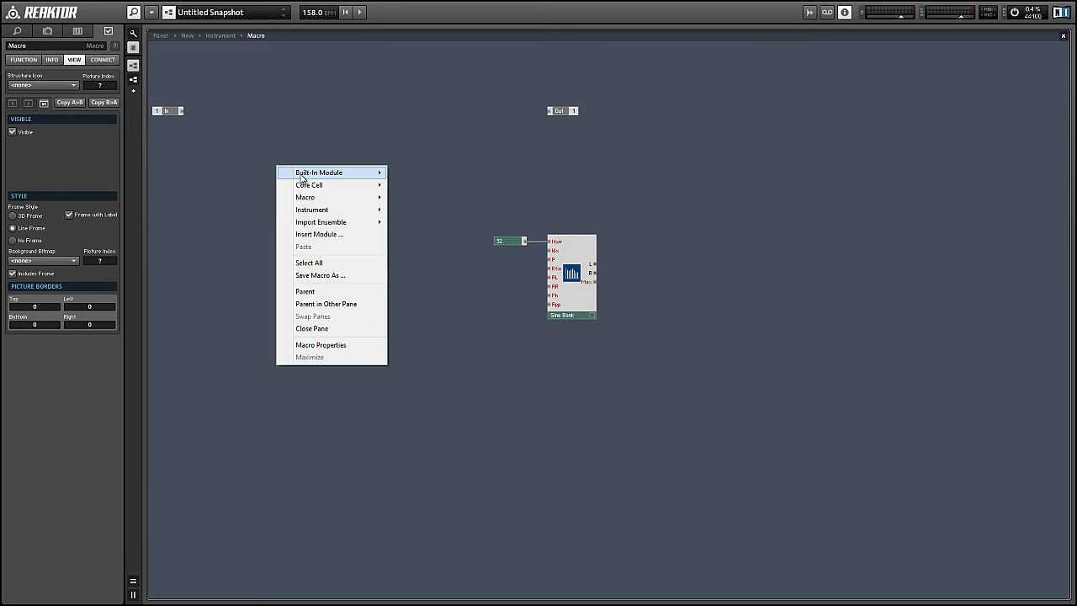
mouse_move(430, 328)
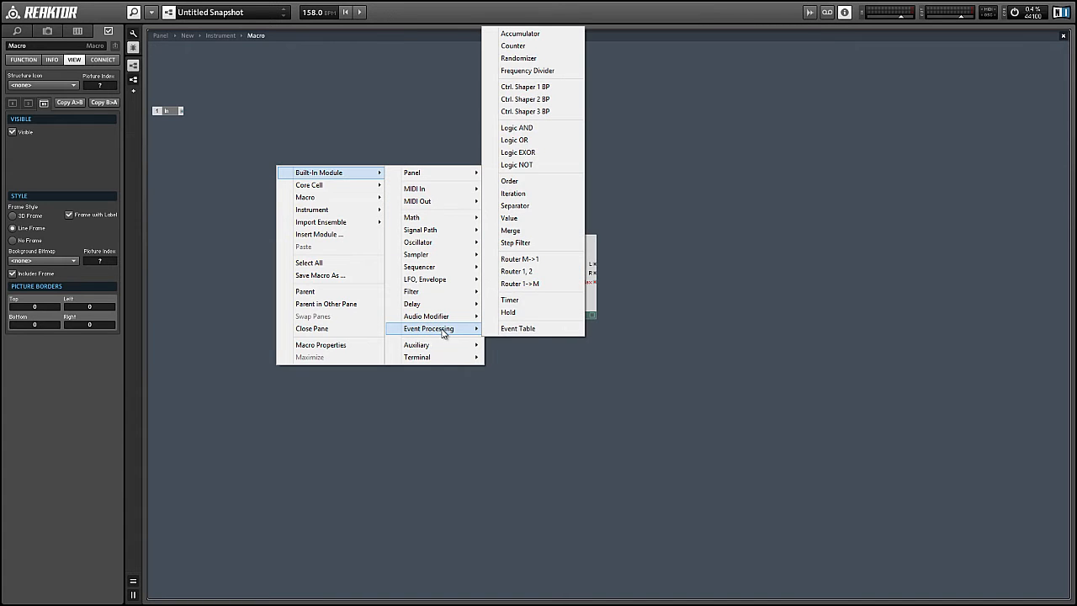
click(512, 192)
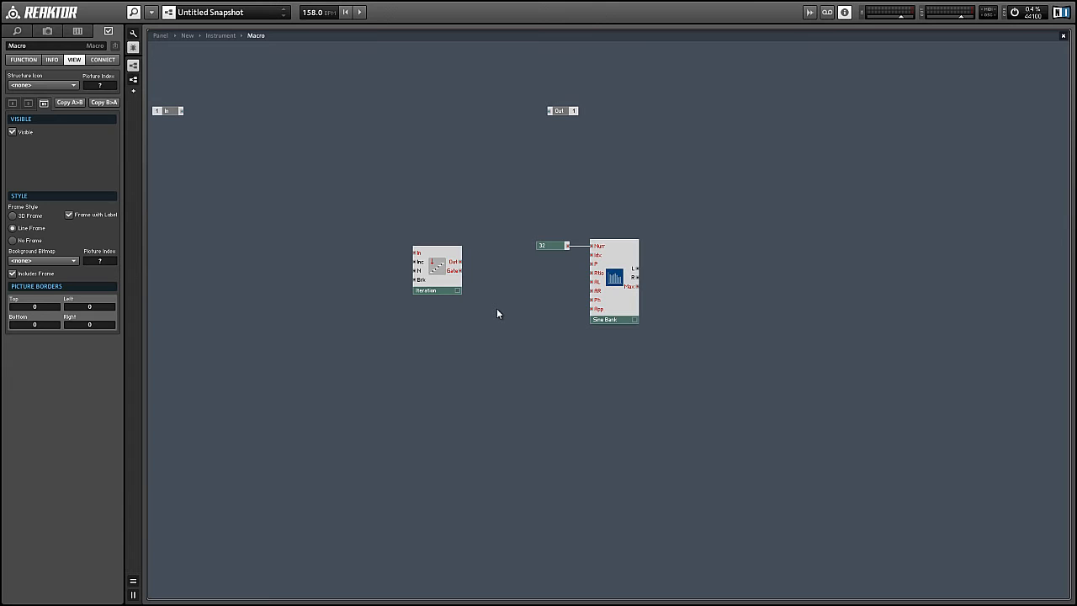
mouse_move(362, 227)
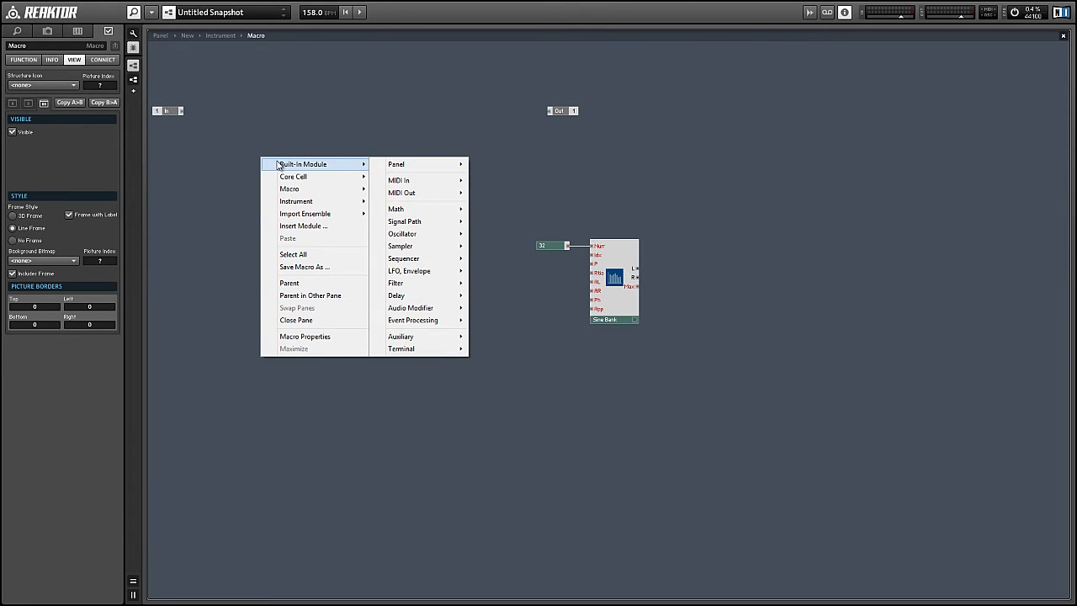
mouse_move(398, 180)
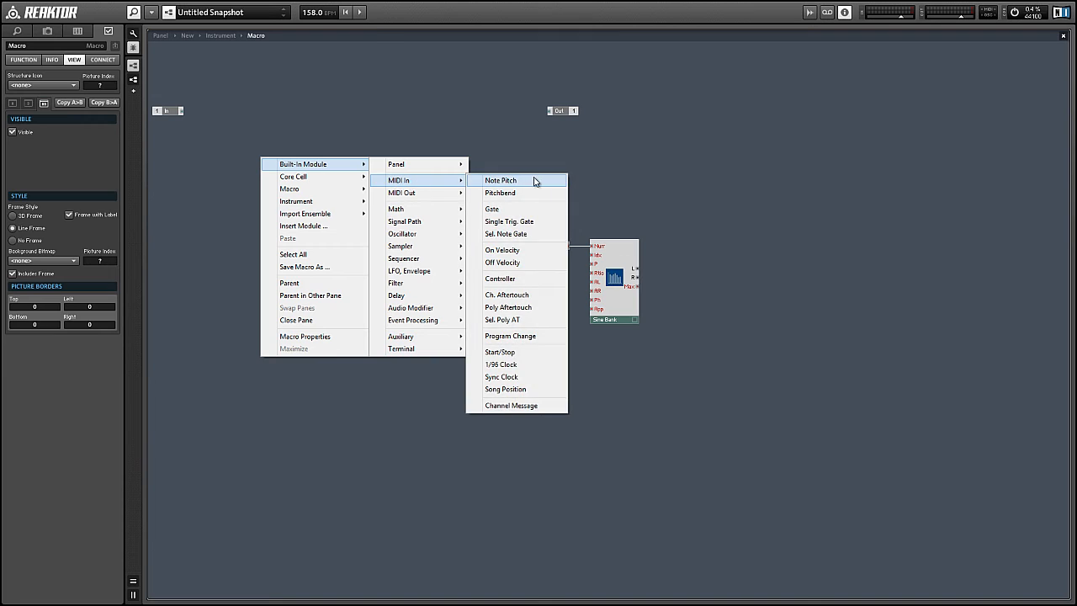
Add a MIDI Gate input and a Separator beside it, wiring the Gate into the Separator.
click(491, 209)
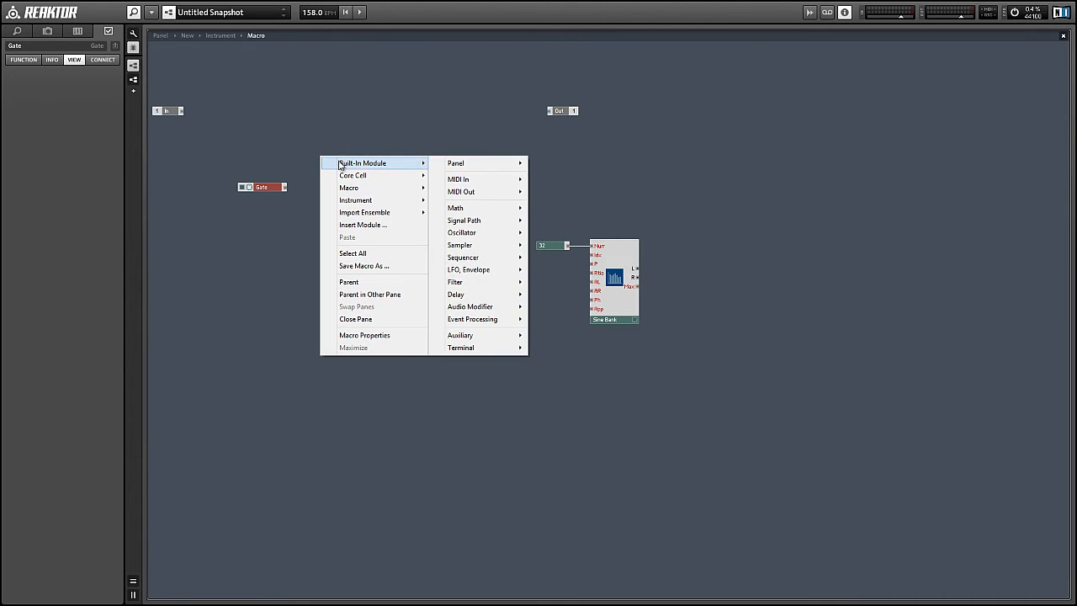
click(471, 319)
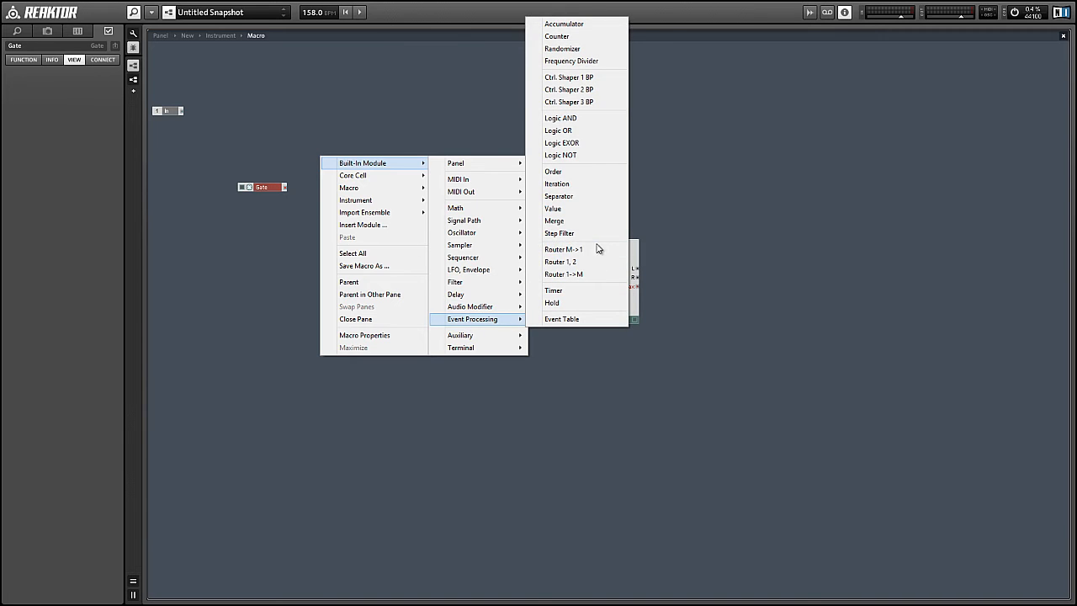
click(558, 195)
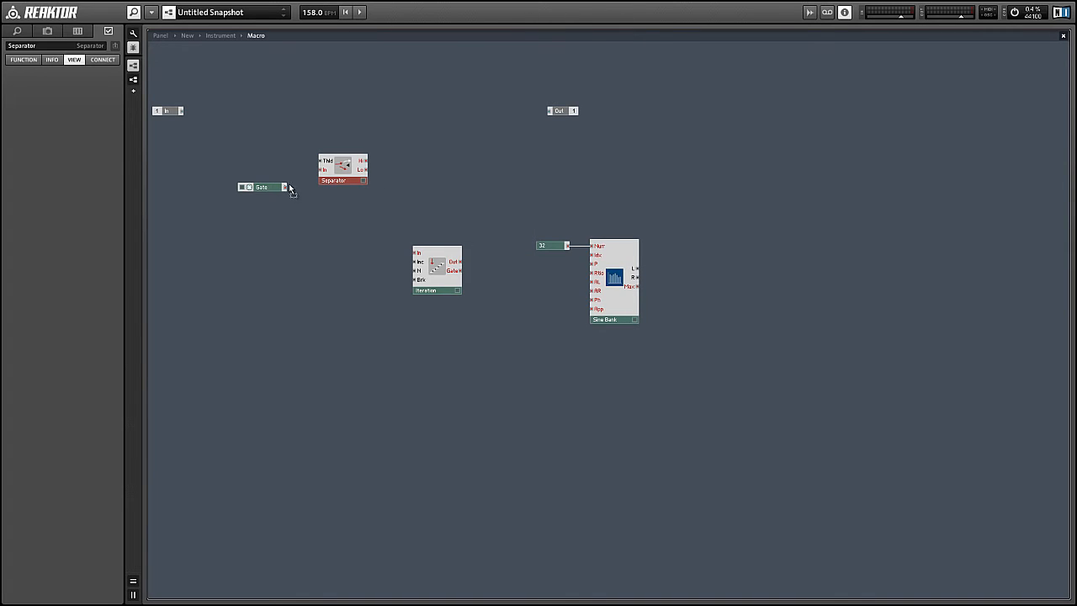
drag(342, 168, 316, 187)
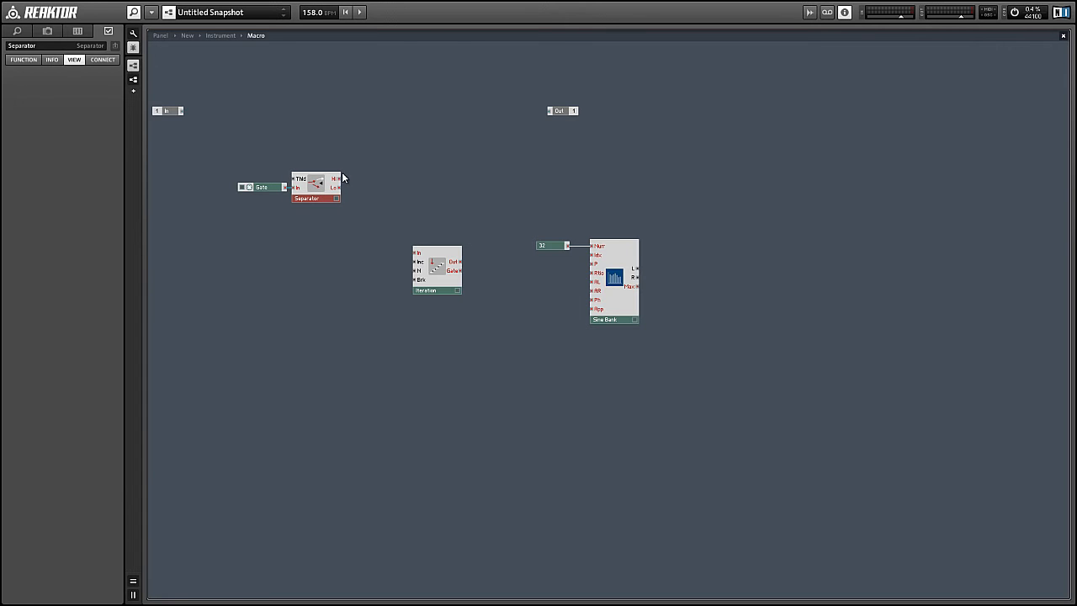
click(316, 185)
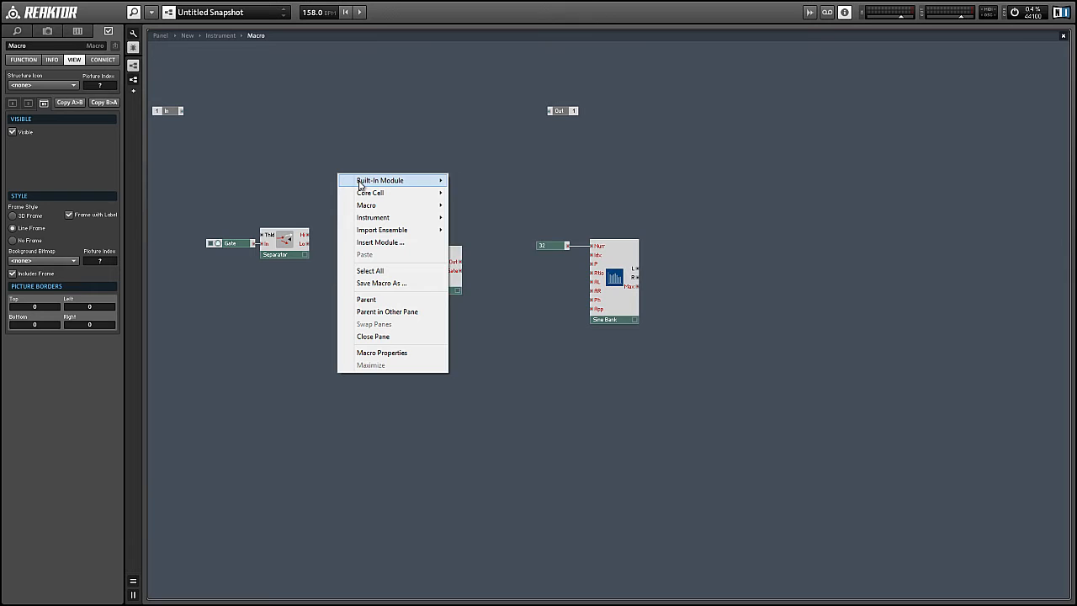
mouse_move(488, 336)
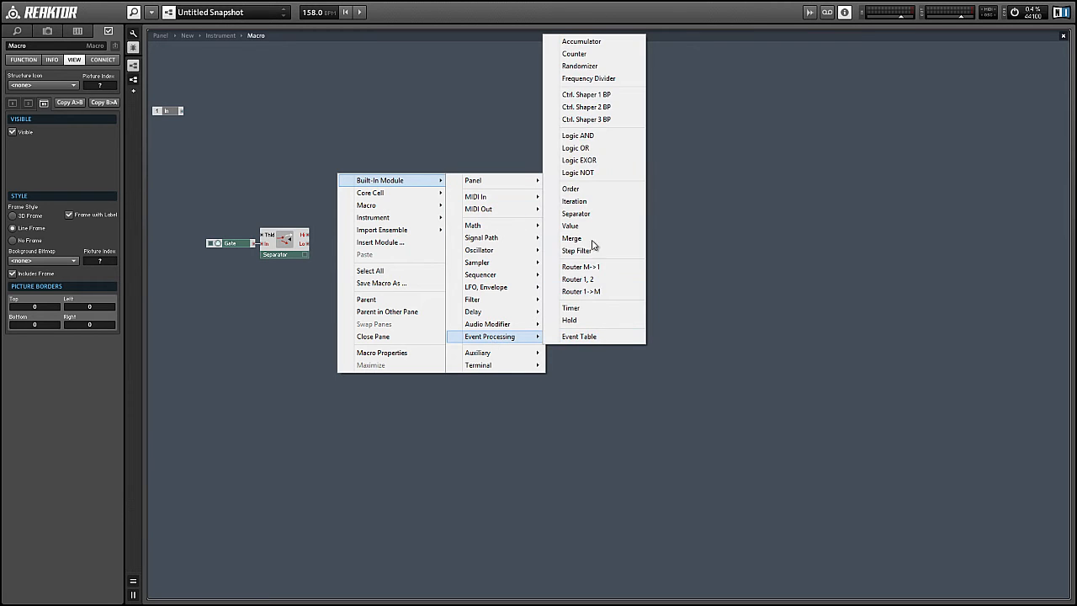
Add a Value module with a constant input after the Separator, feeding the Iteration module with constants.
click(569, 226)
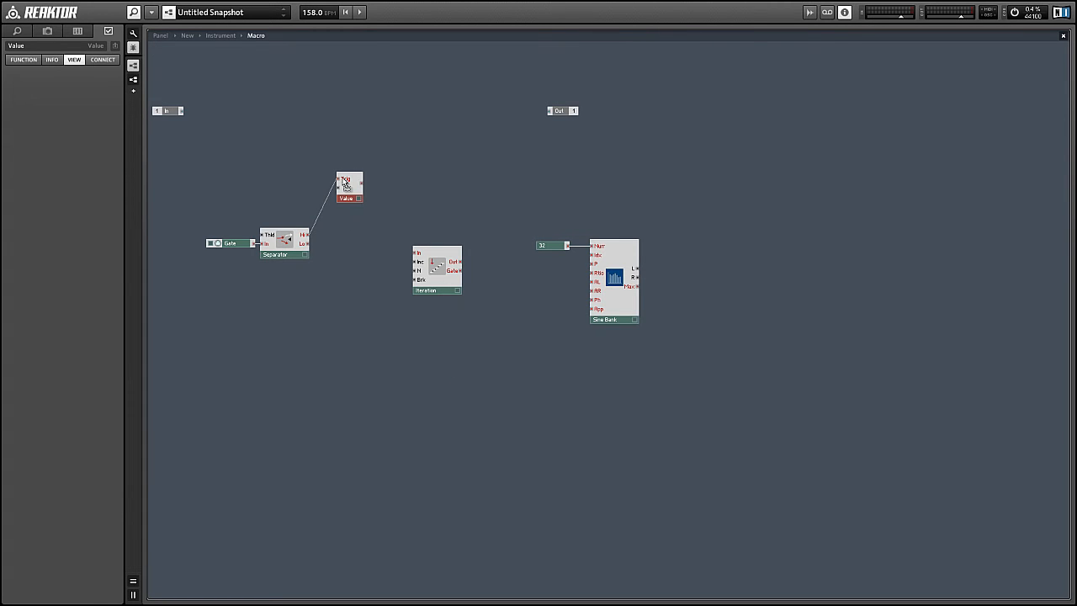
drag(346, 187, 360, 244)
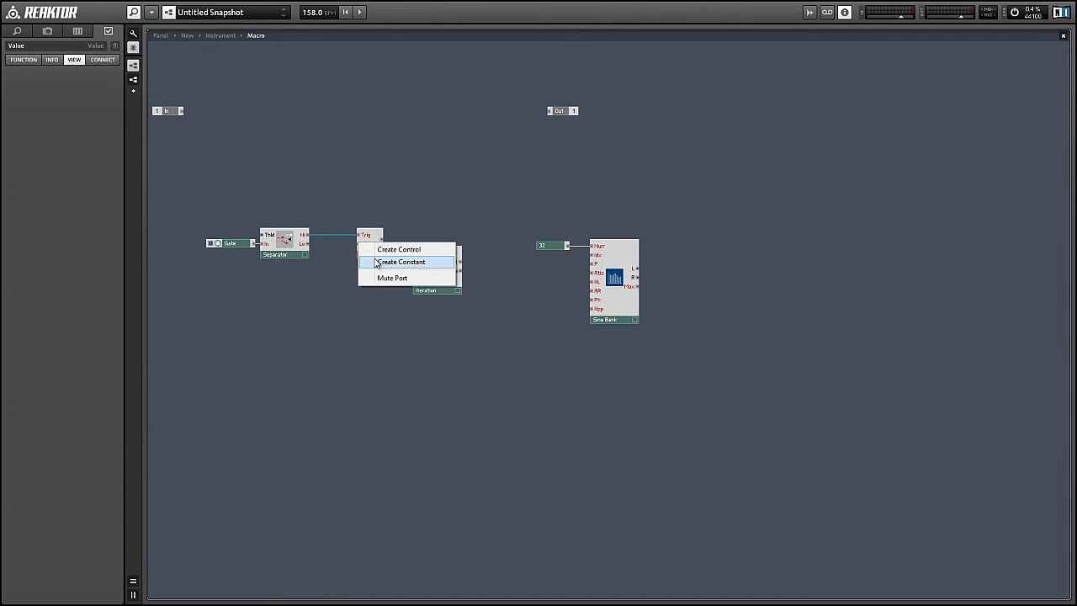
click(400, 262)
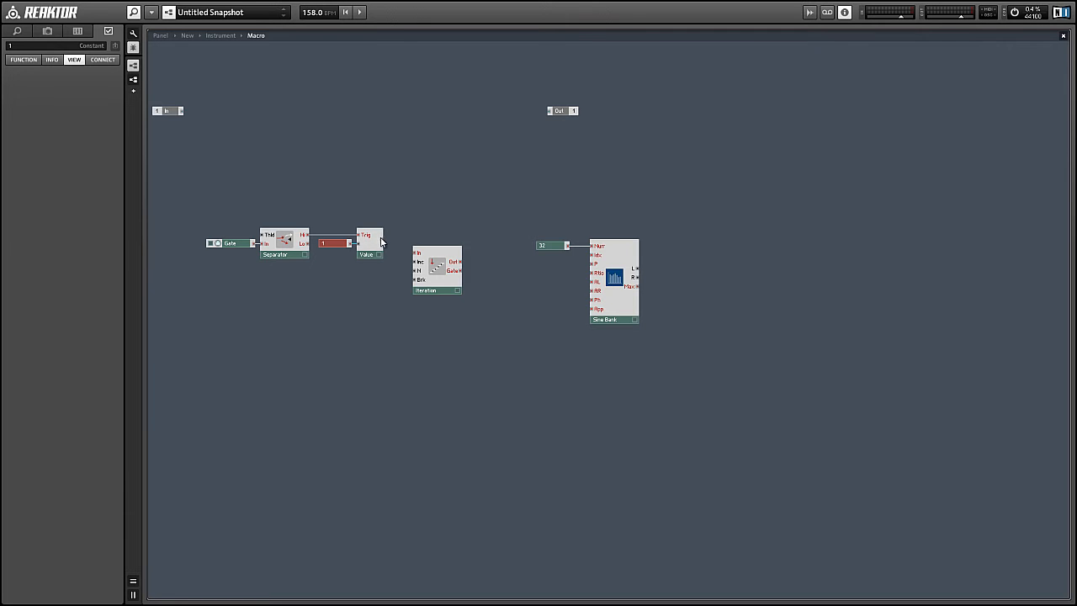
drag(436, 266, 465, 256)
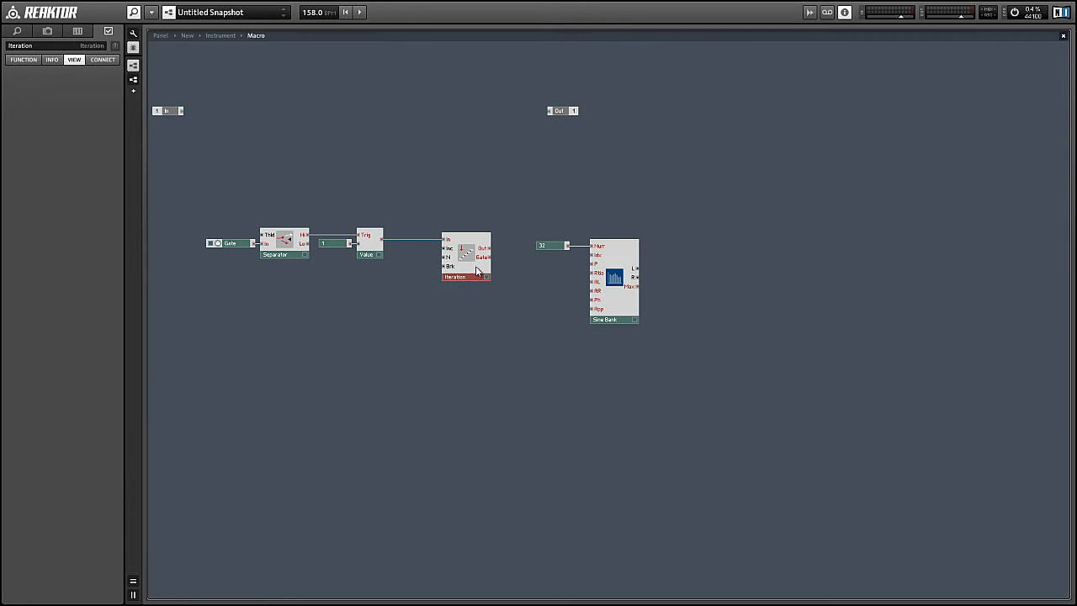
click(465, 256)
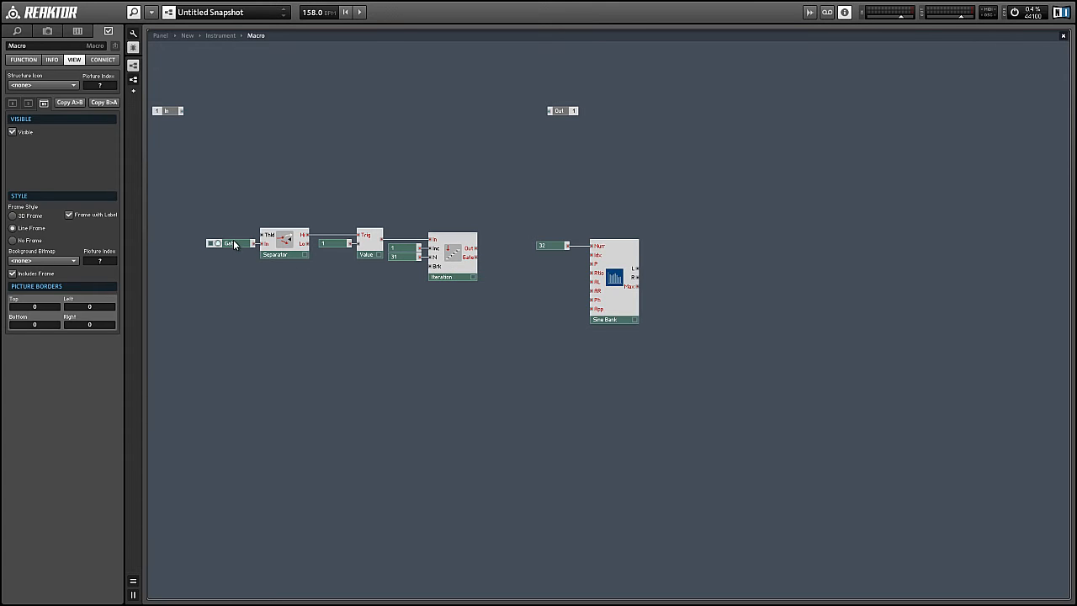
click(232, 242)
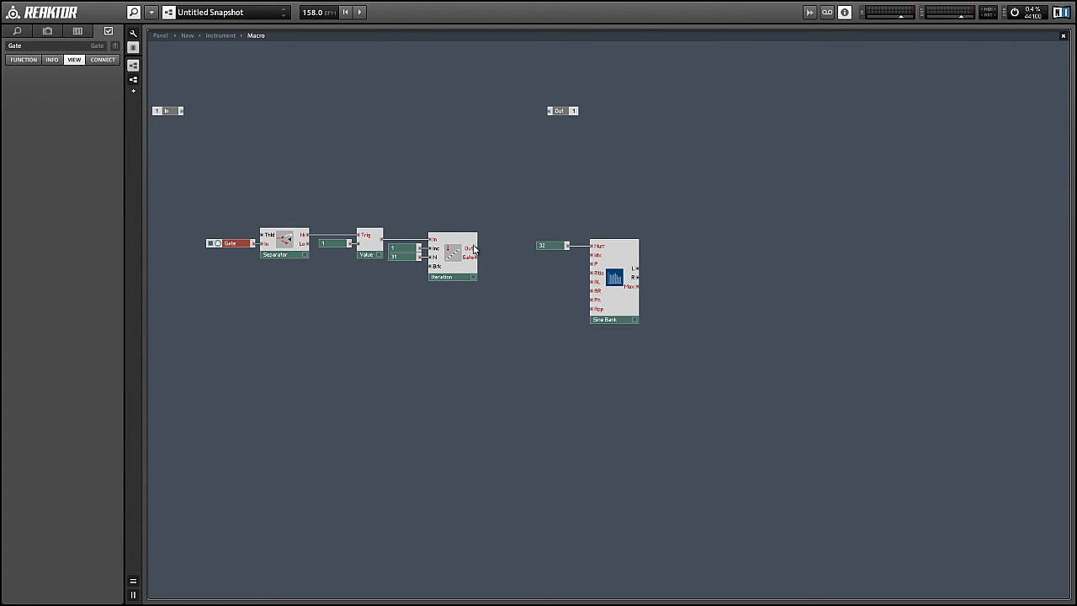
mouse_move(535, 226)
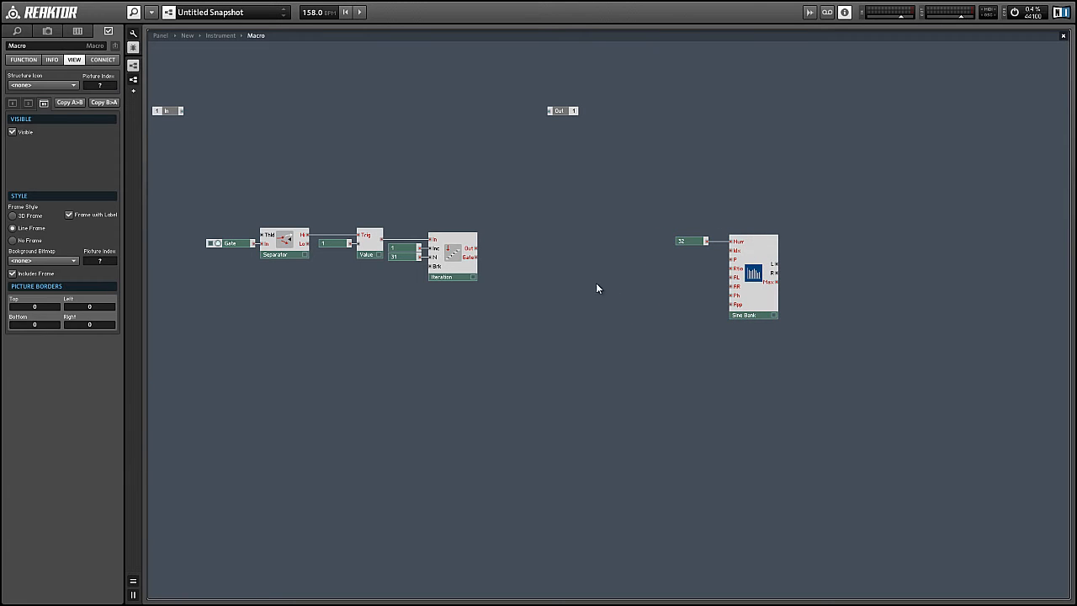
Add an Order module after Iteration and wire its output to the Sine Bank.
right_click(598, 288)
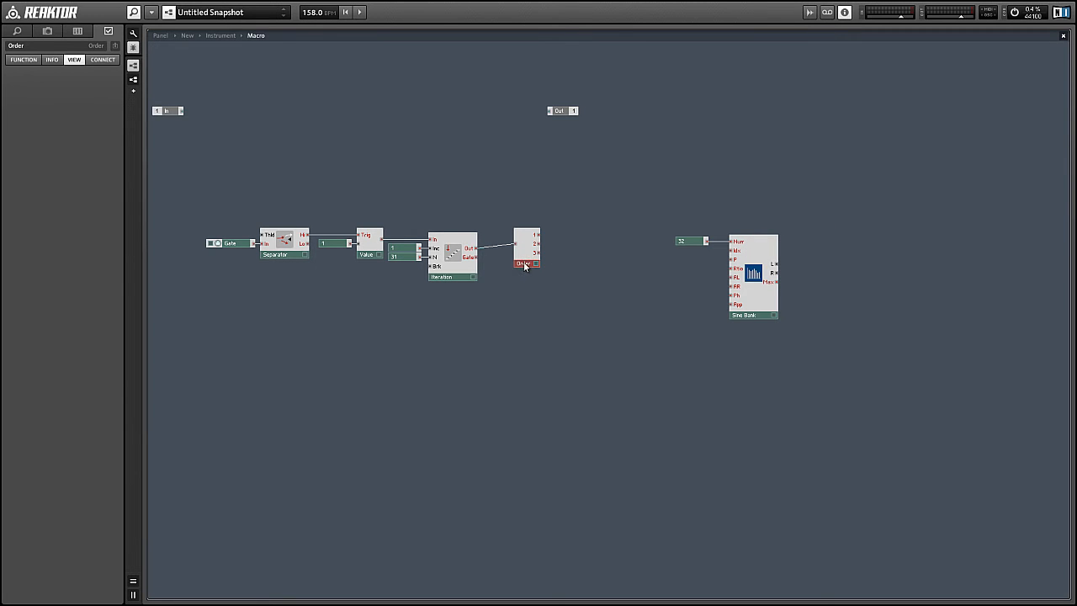
drag(525, 249, 505, 253)
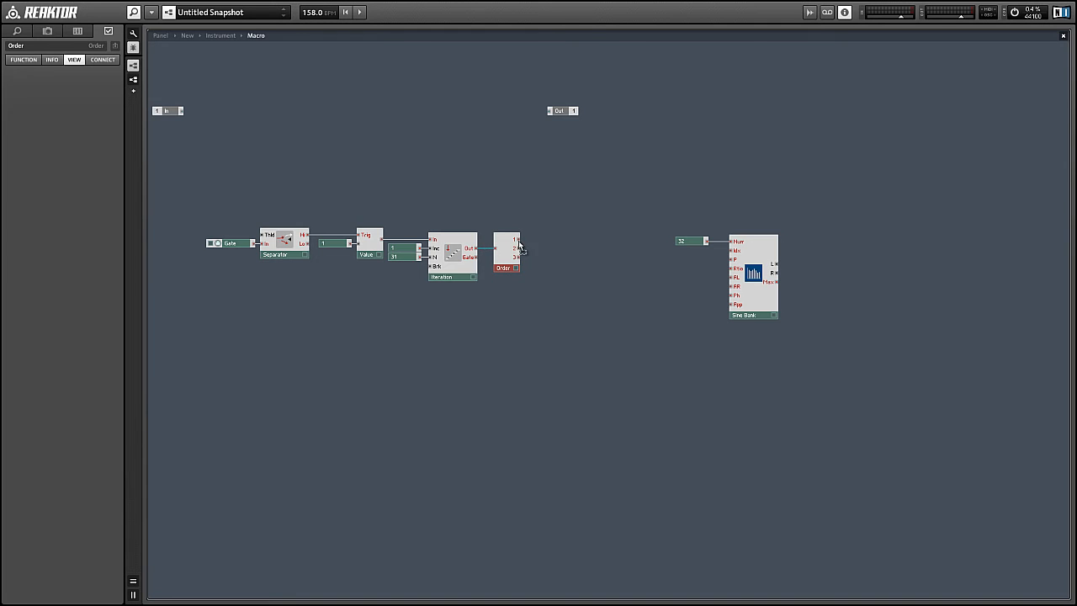
drag(519, 244, 704, 242)
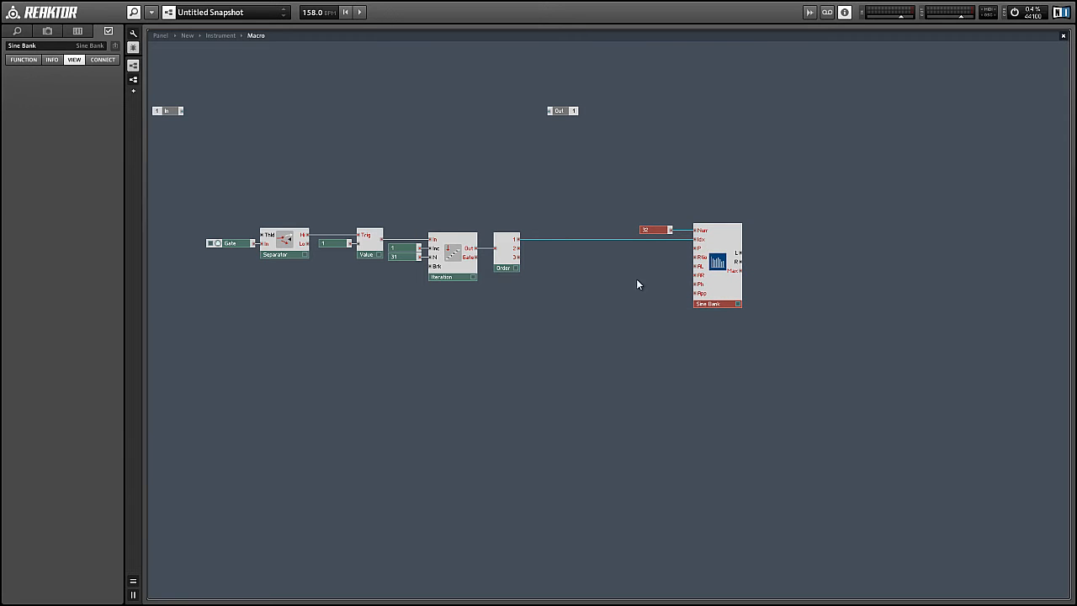
right_click(636, 285)
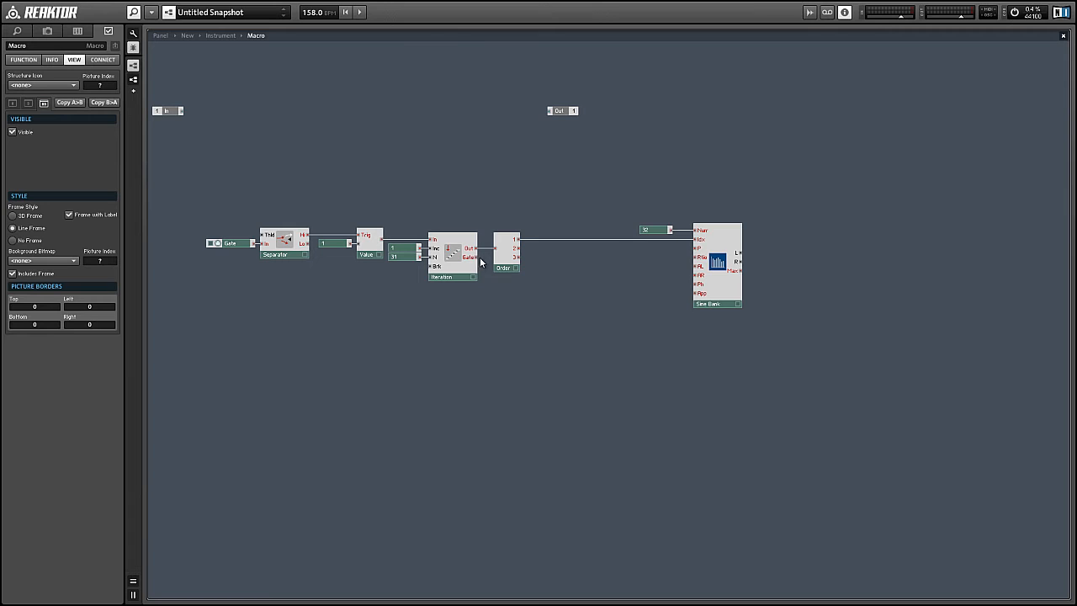
mouse_move(541, 292)
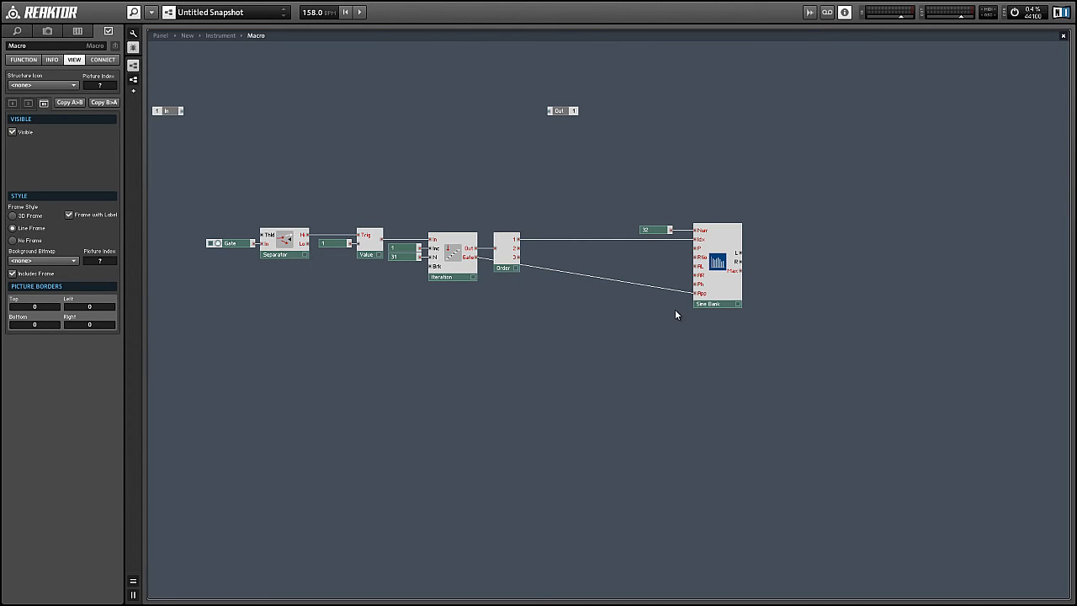
mouse_move(604, 264)
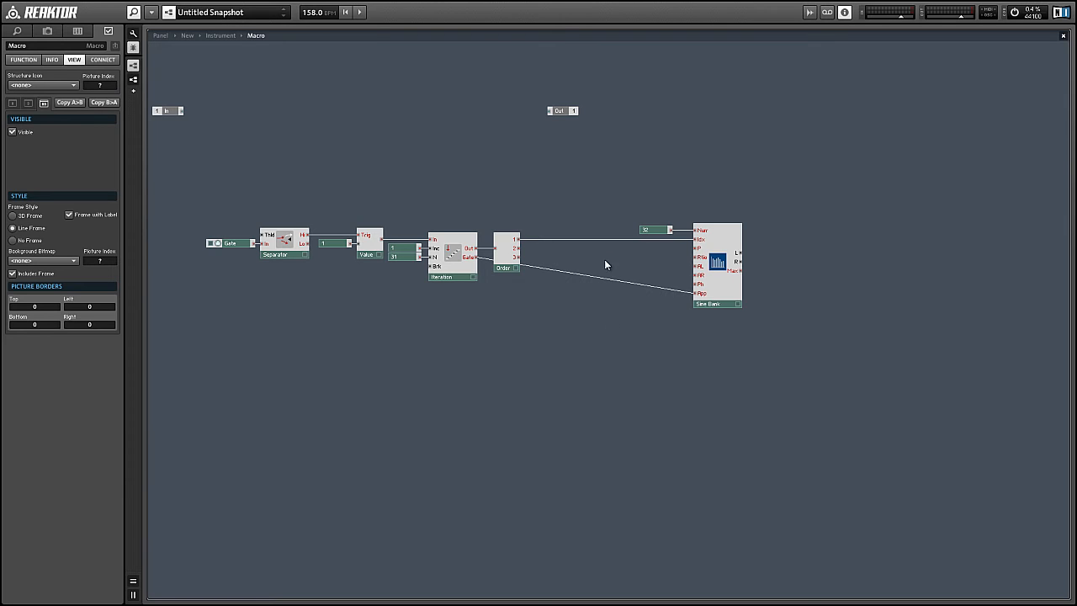
mouse_move(589, 261)
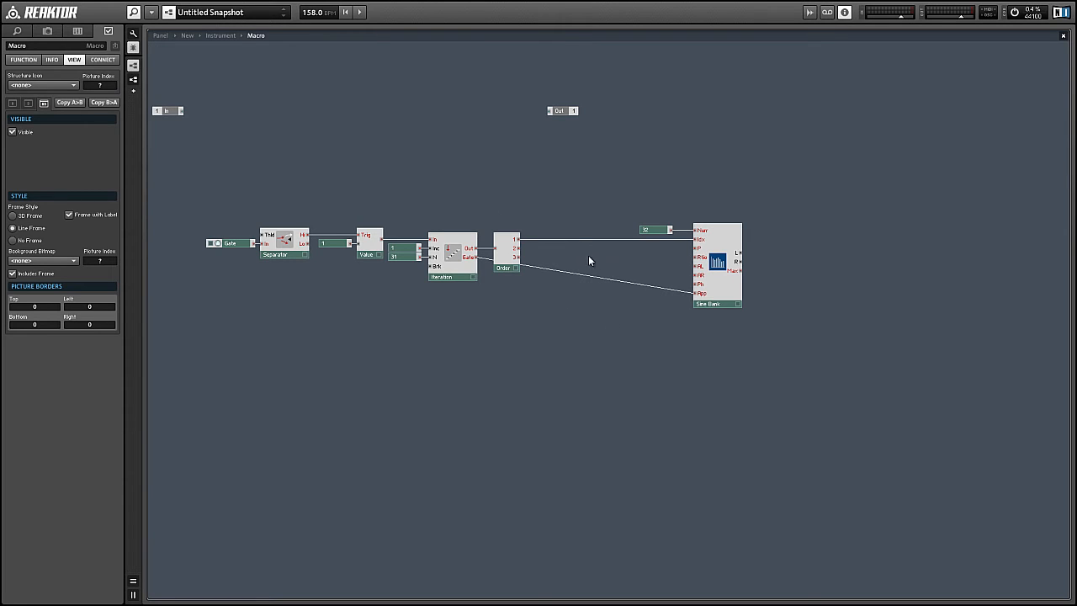
mouse_move(671, 259)
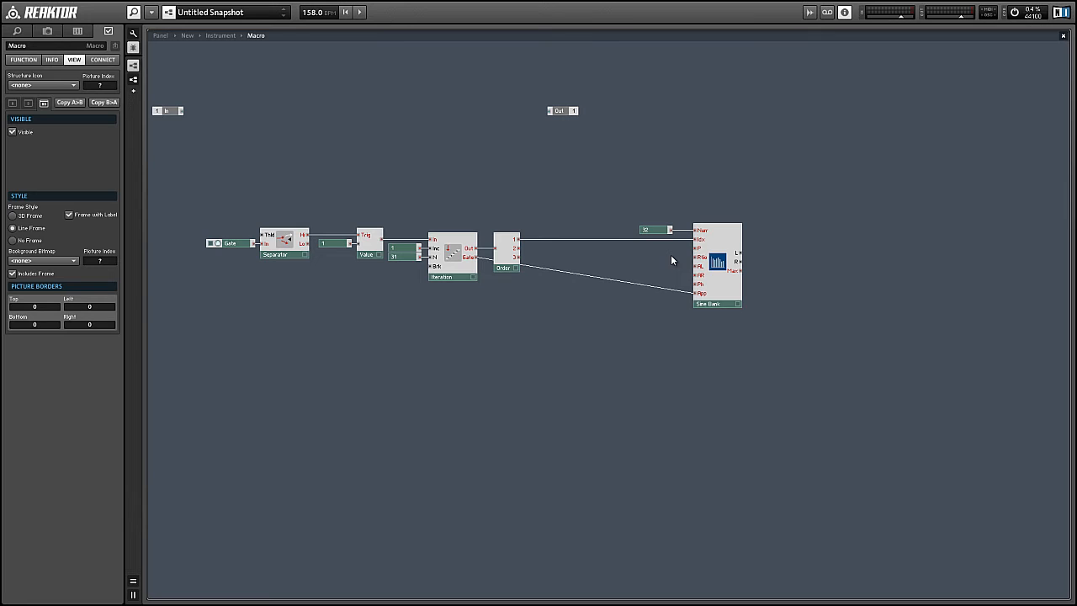
mouse_move(677, 246)
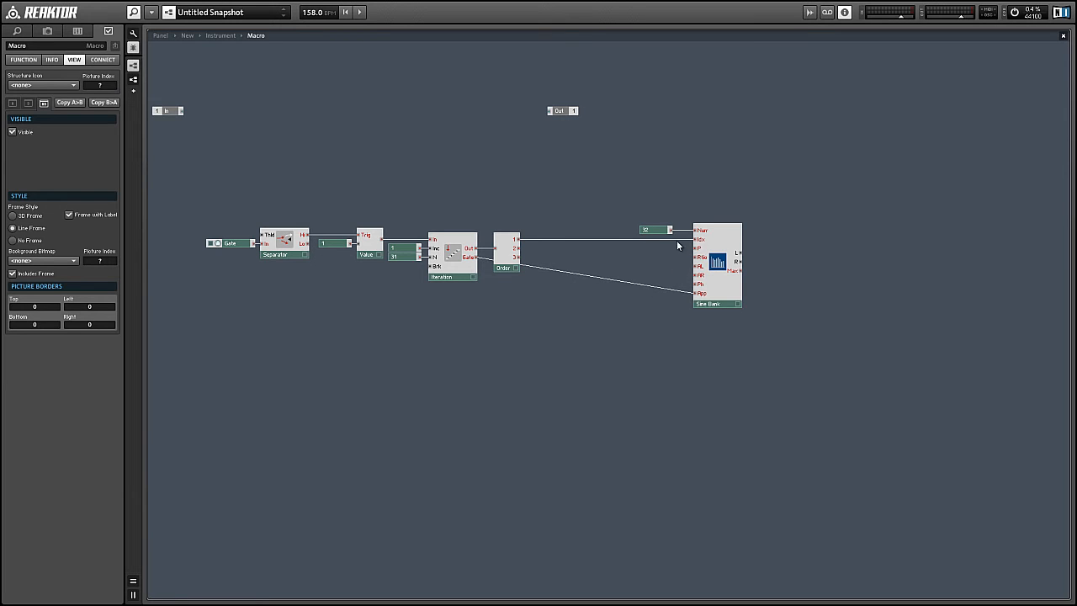
mouse_move(698, 266)
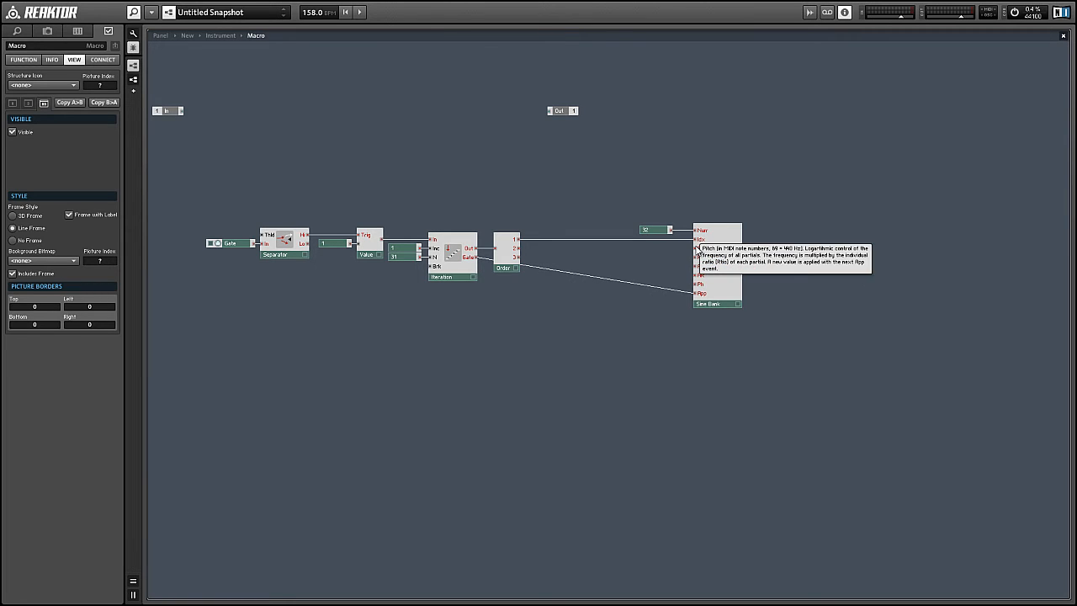
Add a MIDI Note Pitch source for the Sine Bank's pitch input.
right_click(592, 184)
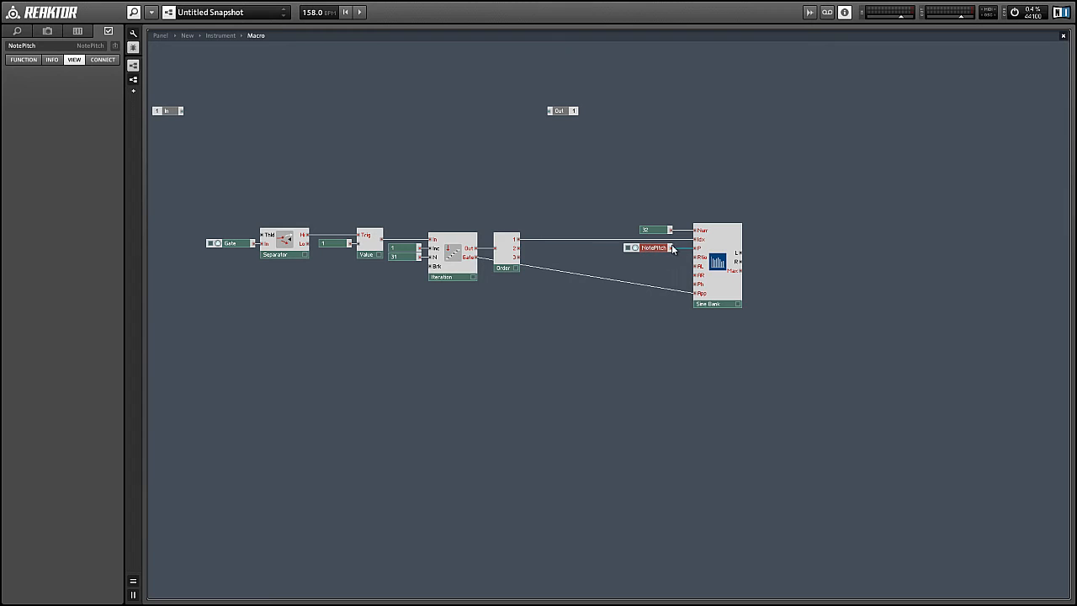
mouse_move(234, 239)
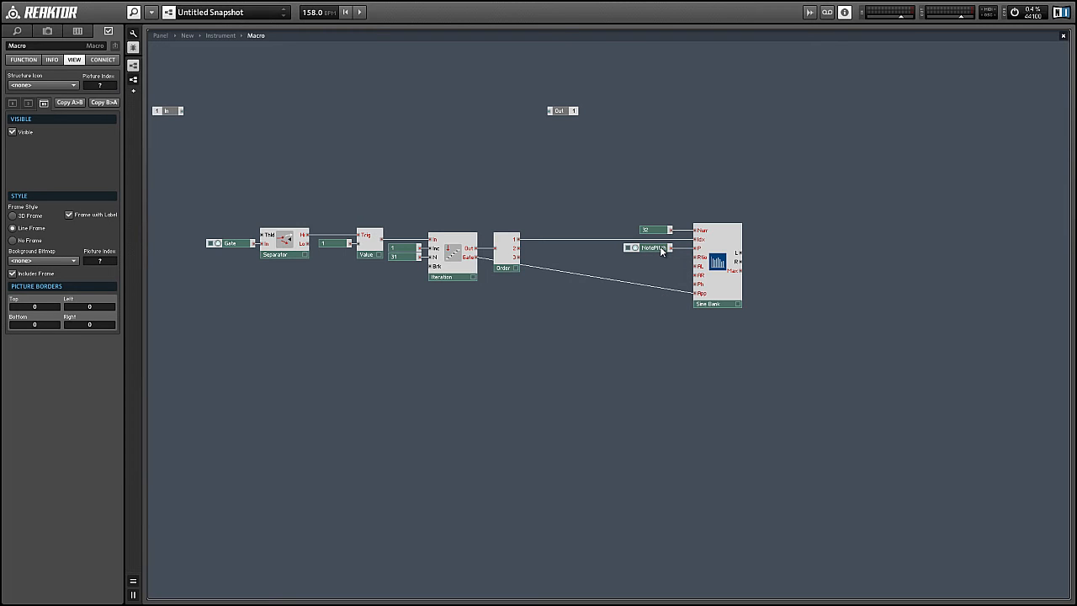
mouse_move(647, 261)
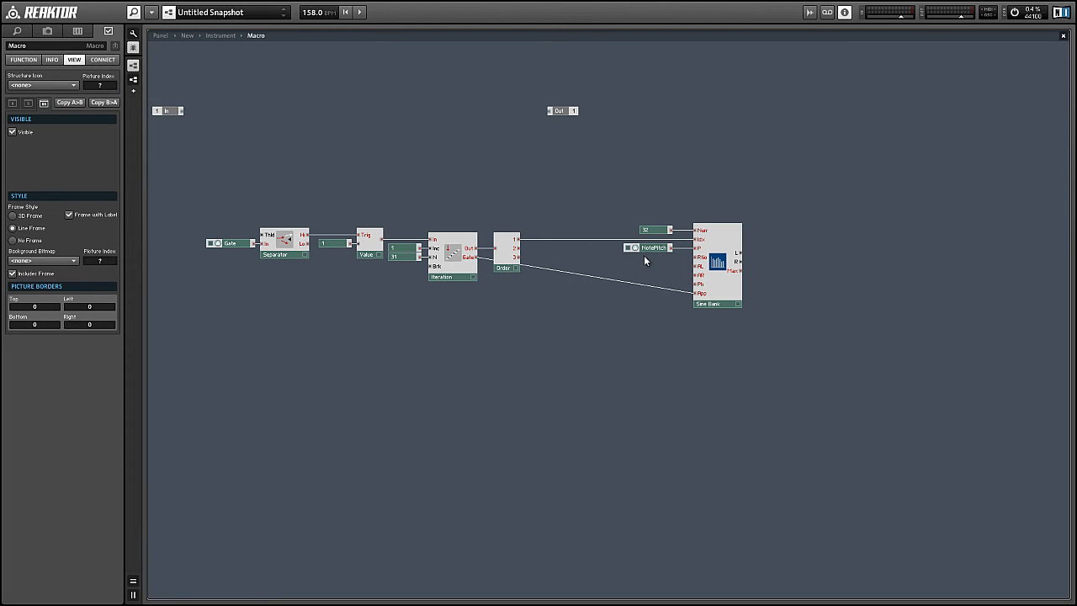
mouse_move(589, 187)
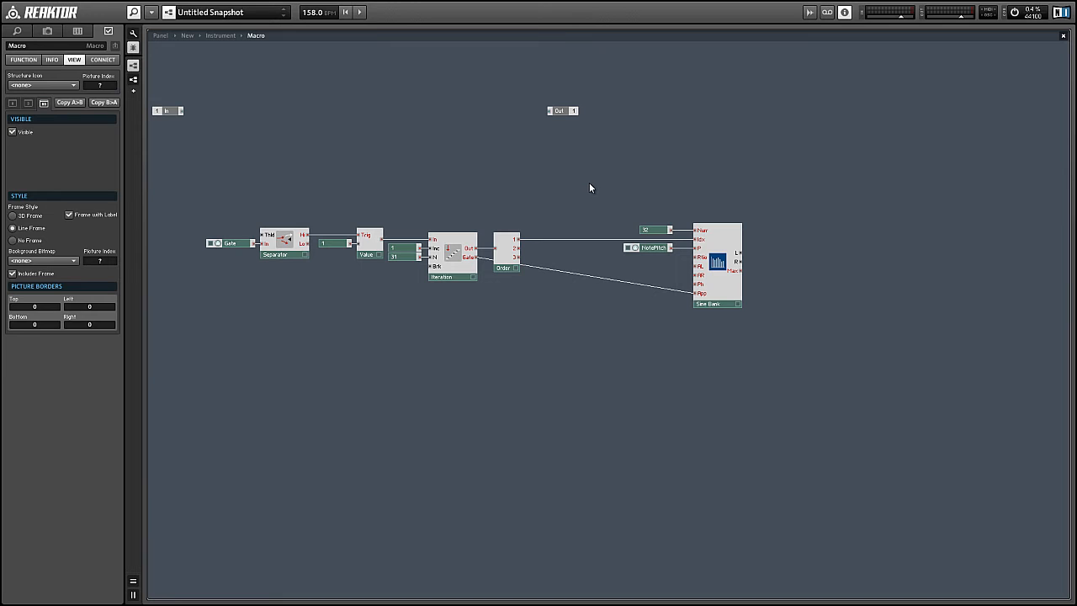
mouse_move(640, 219)
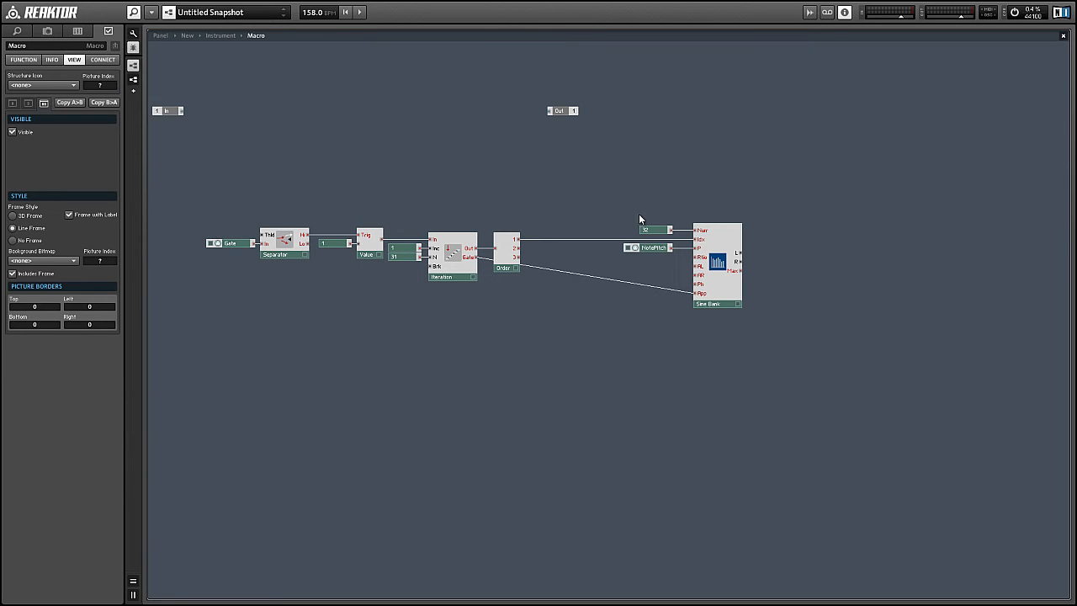
mouse_move(700, 257)
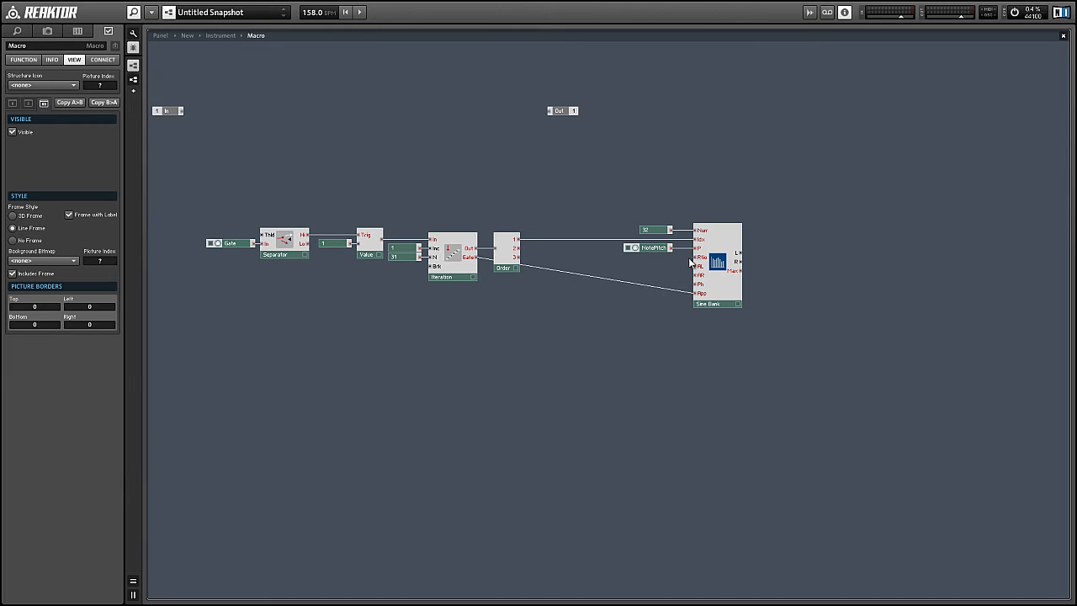
mouse_move(665, 272)
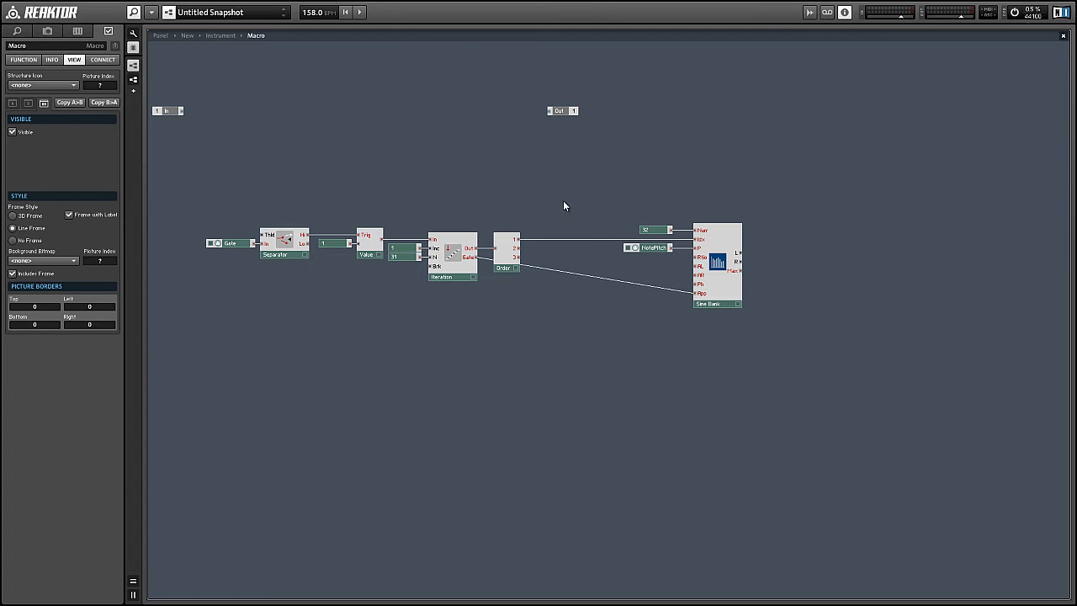
Bring up the event-processing module choices for another insertion.
right_click(564, 206)
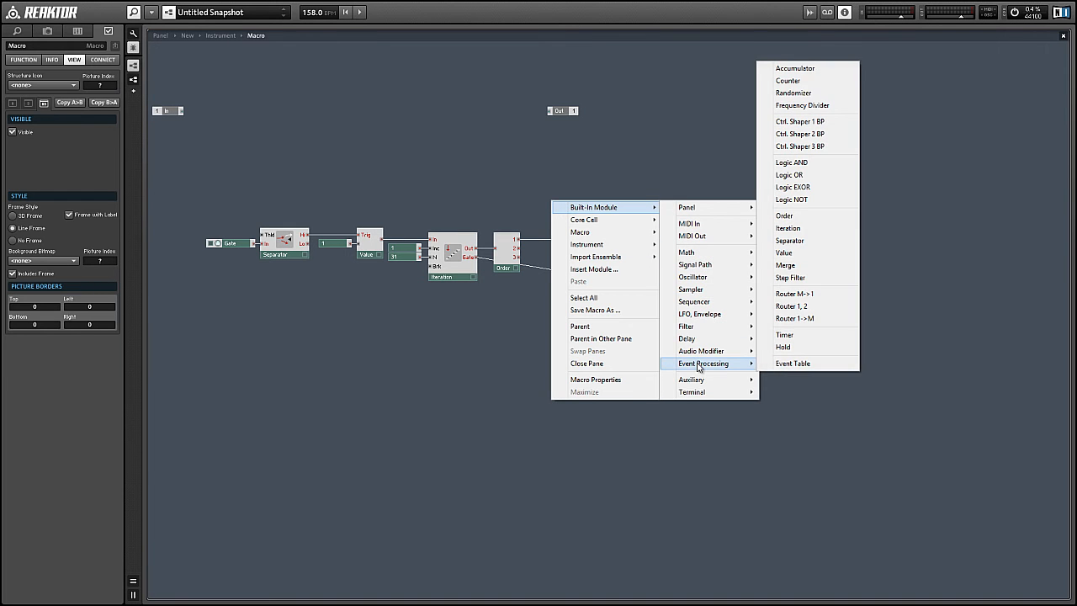
Add an Event Table sized 32 entries with a minimum value of -96.
click(791, 363)
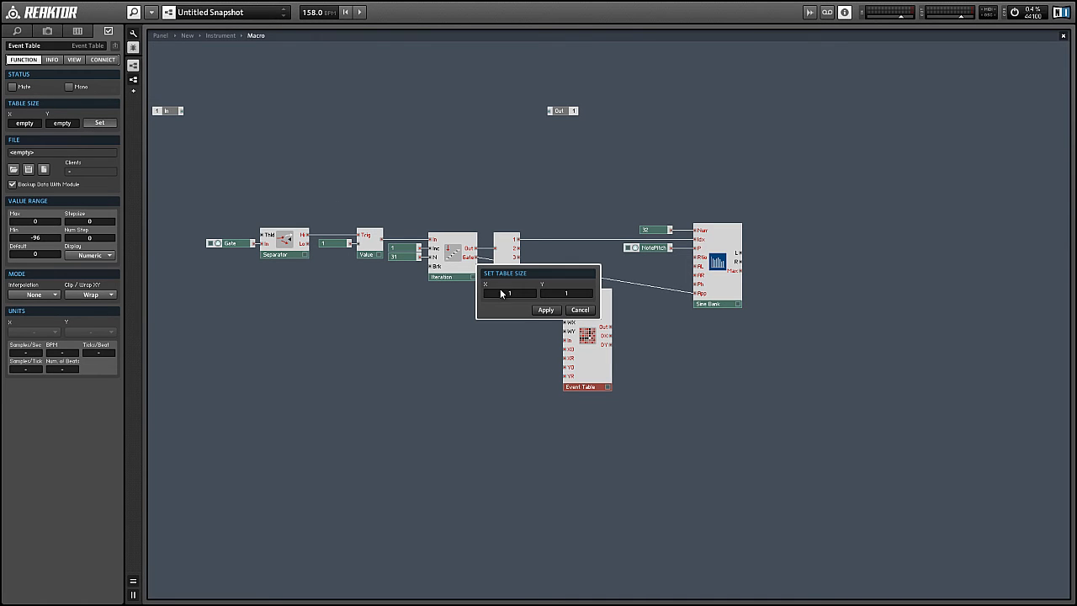
text(32)
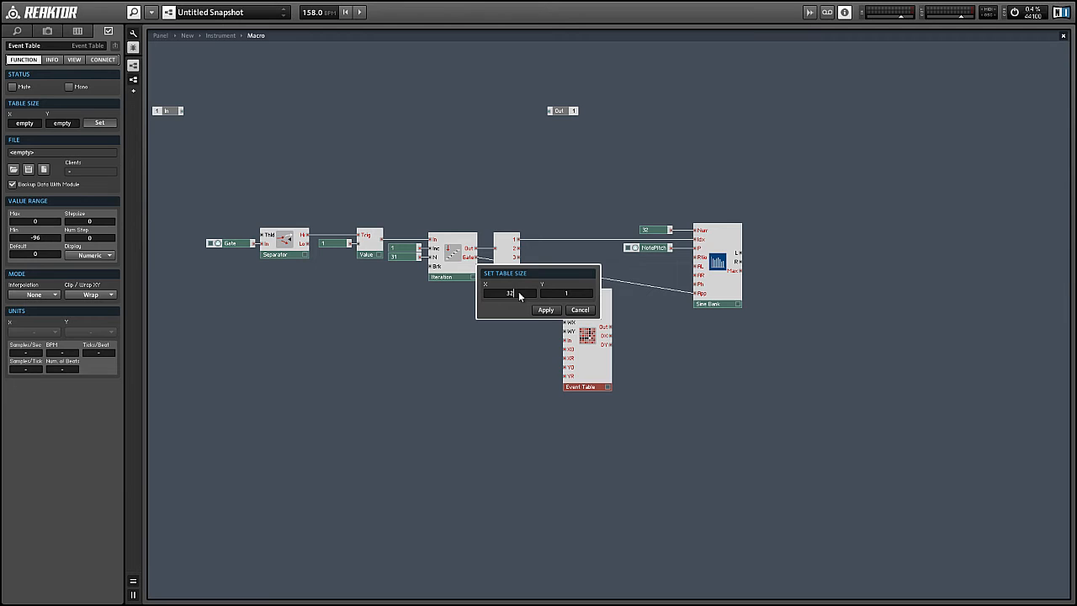
click(546, 310)
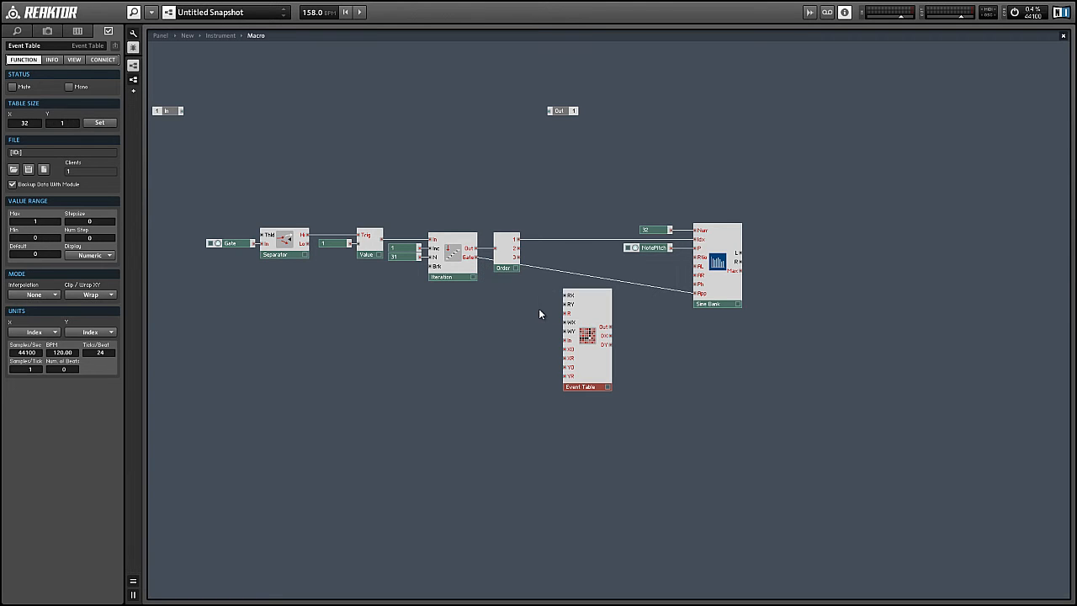
mouse_move(597, 323)
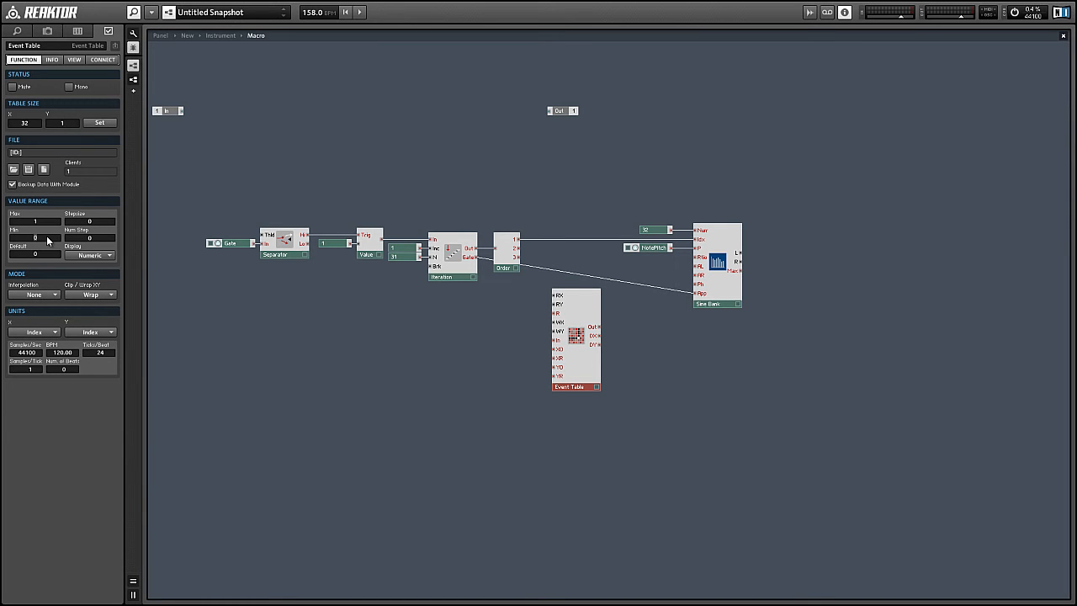
text(-96)
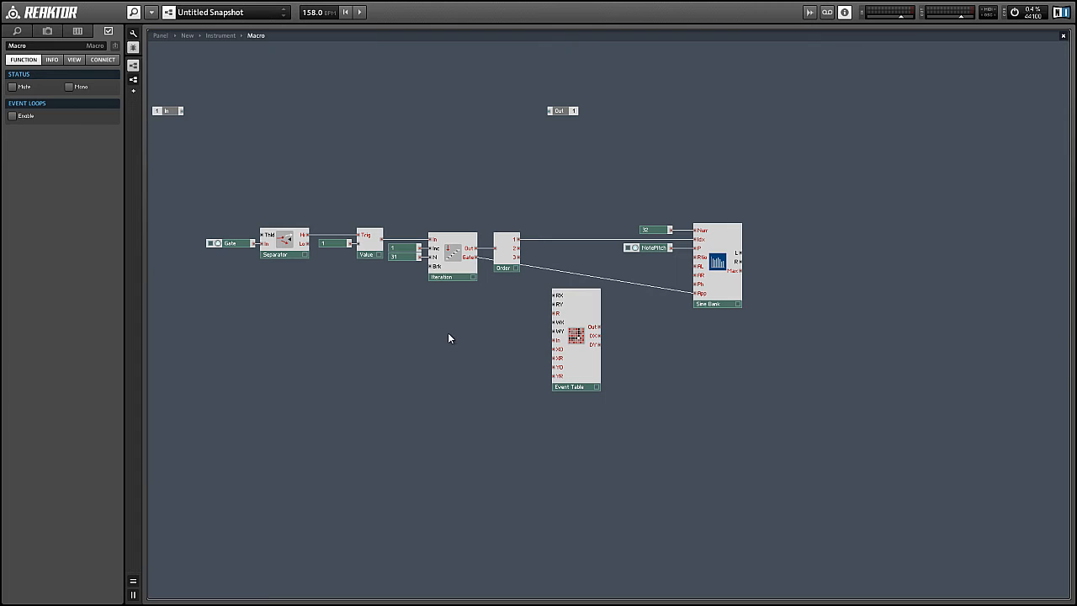
right_click(592, 344)
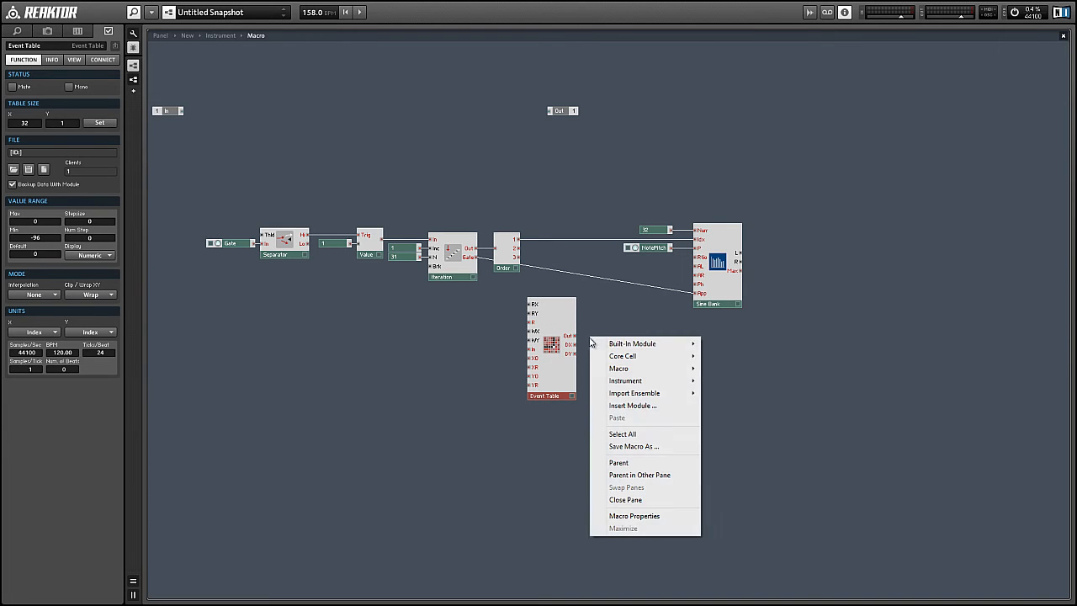
mouse_move(723, 387)
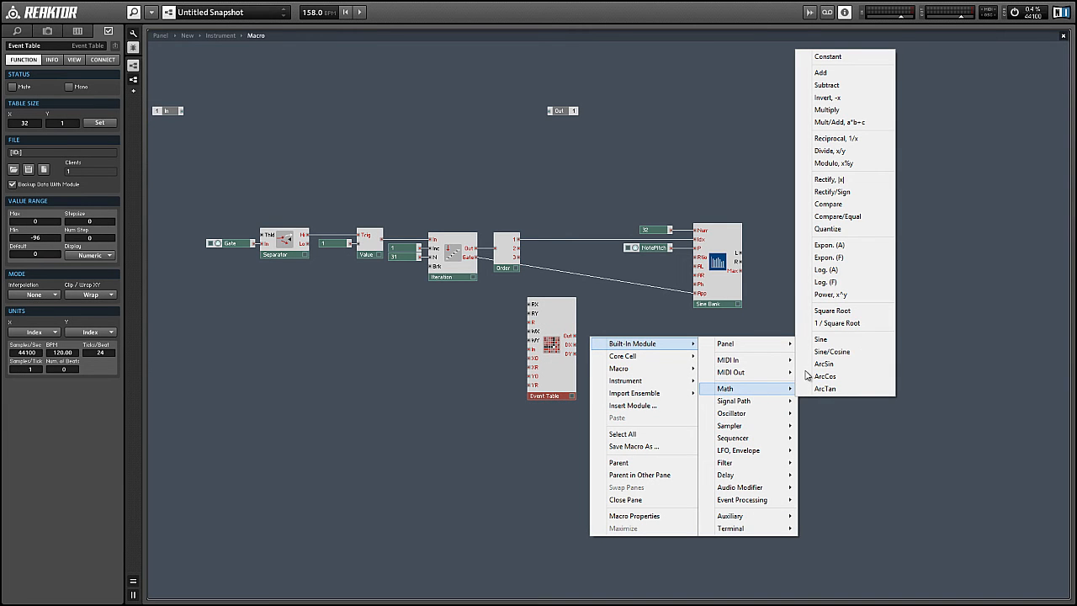
mouse_move(838, 246)
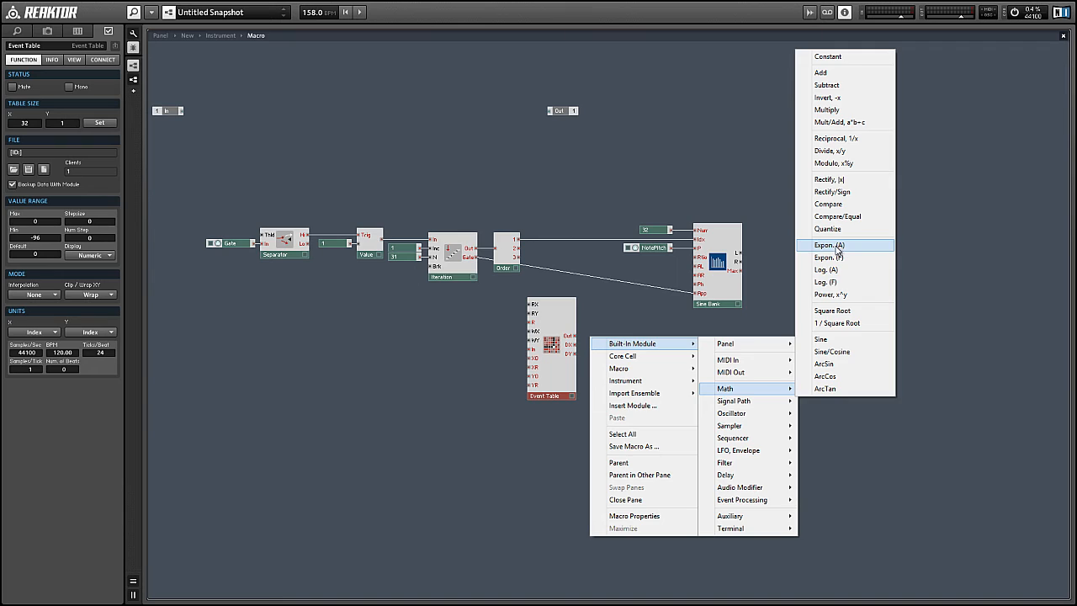
Insert an Expon (A) math module to convert the Event Table output before the Sine Bank.
click(828, 246)
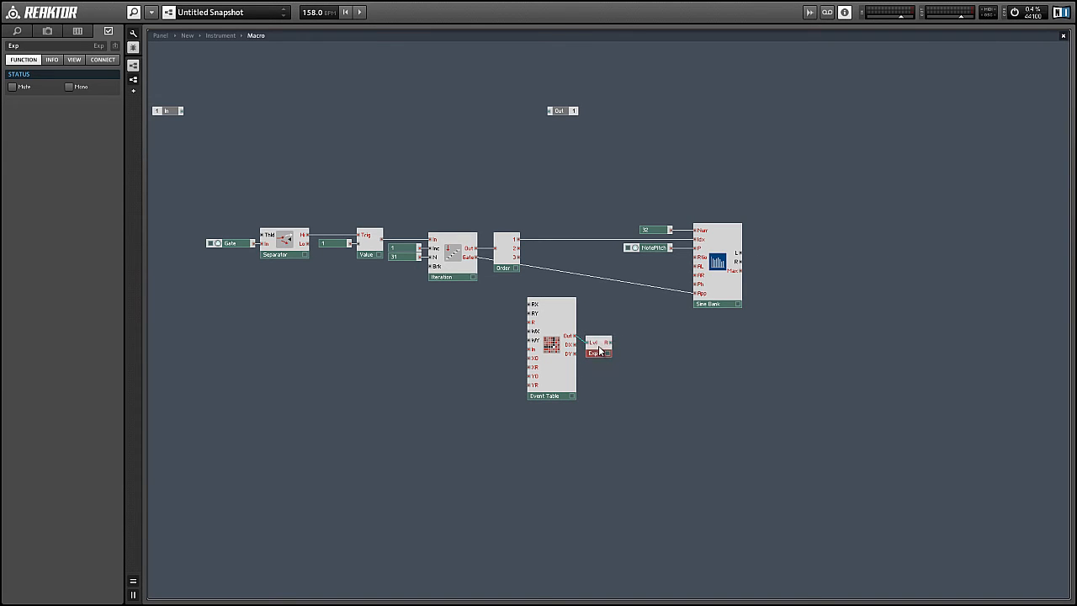
mouse_move(592, 337)
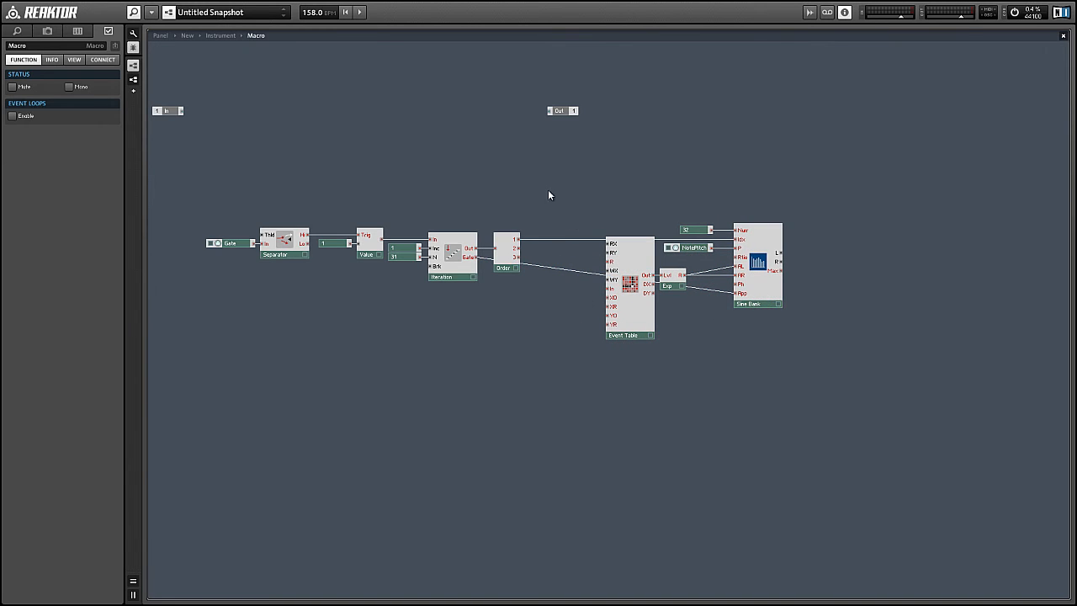
mouse_move(744, 242)
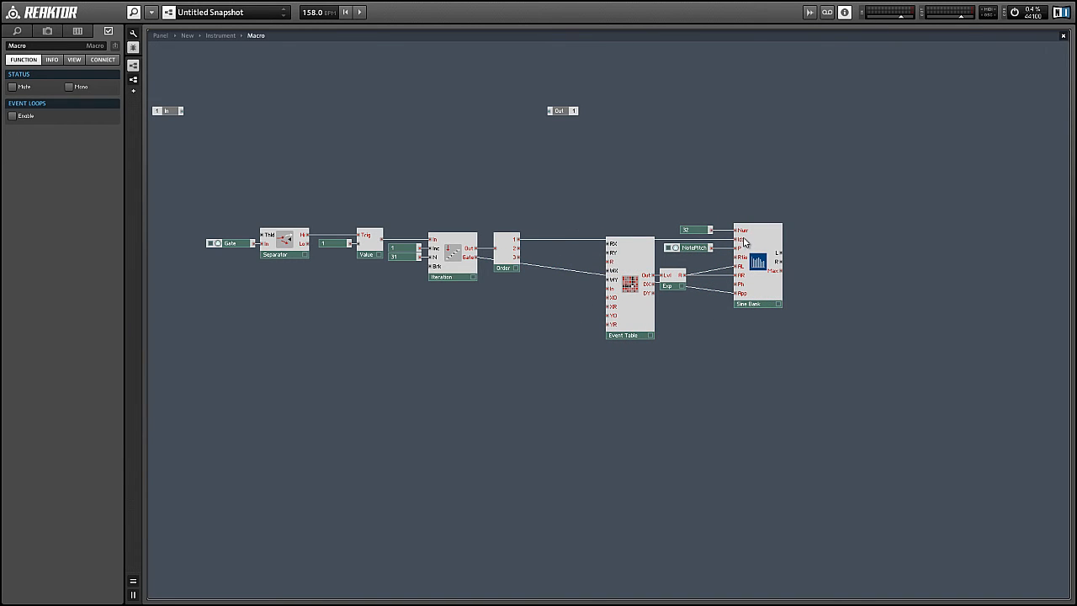
mouse_move(741, 241)
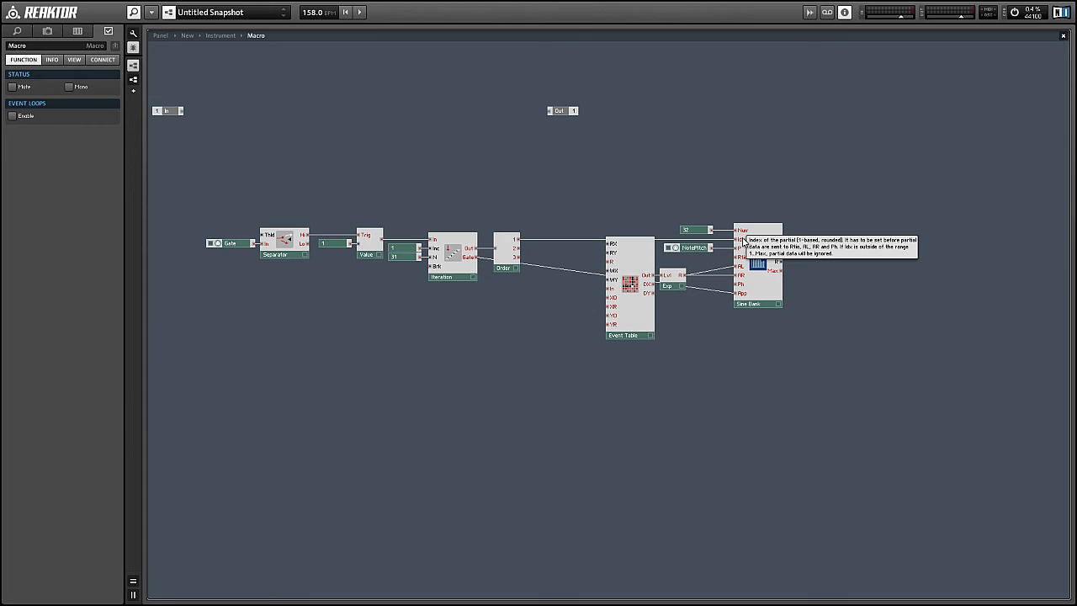
mouse_move(739, 239)
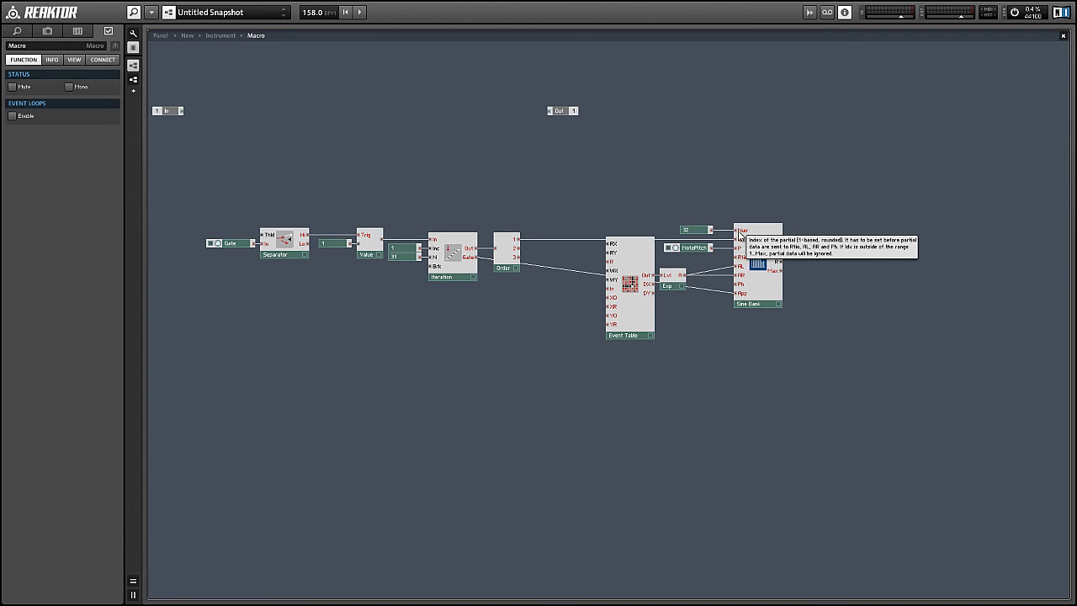
mouse_move(614, 249)
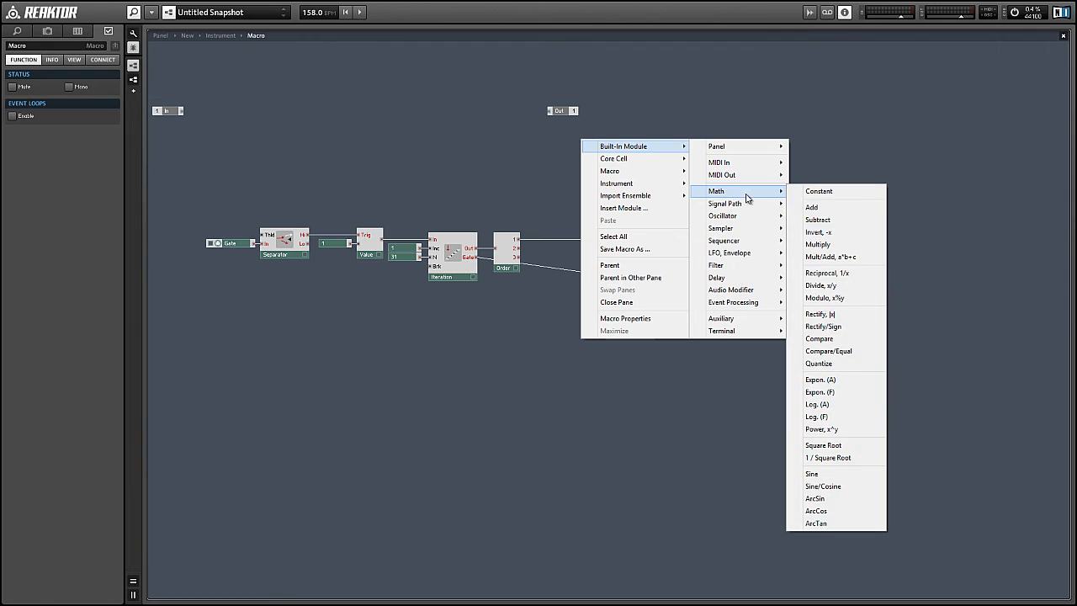
Insert a Subtract module ahead of the Event Table index, then check the Sine Bank properties.
click(818, 219)
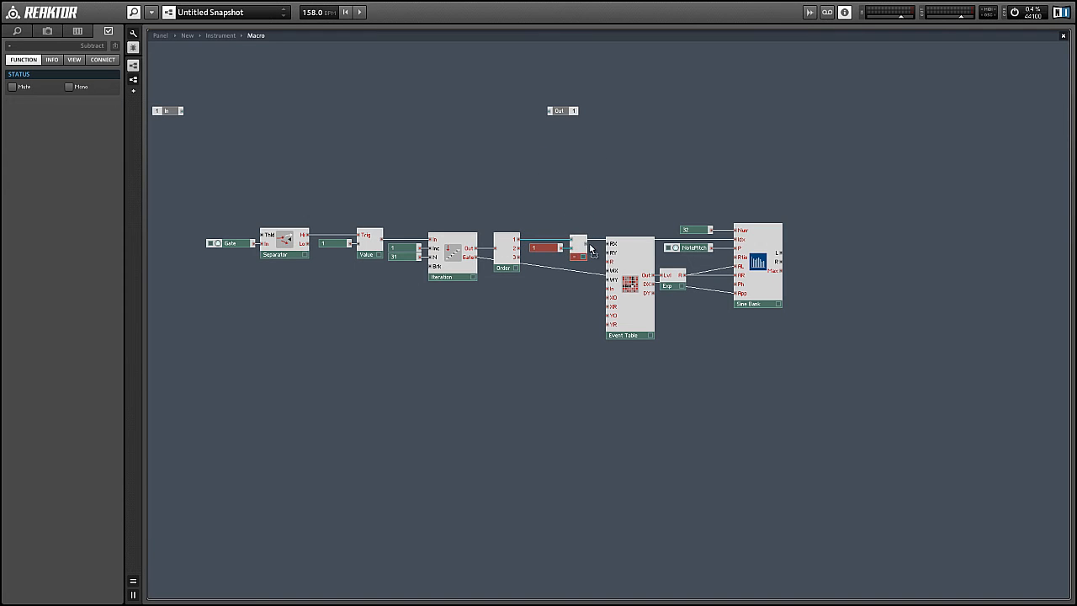
mouse_move(593, 262)
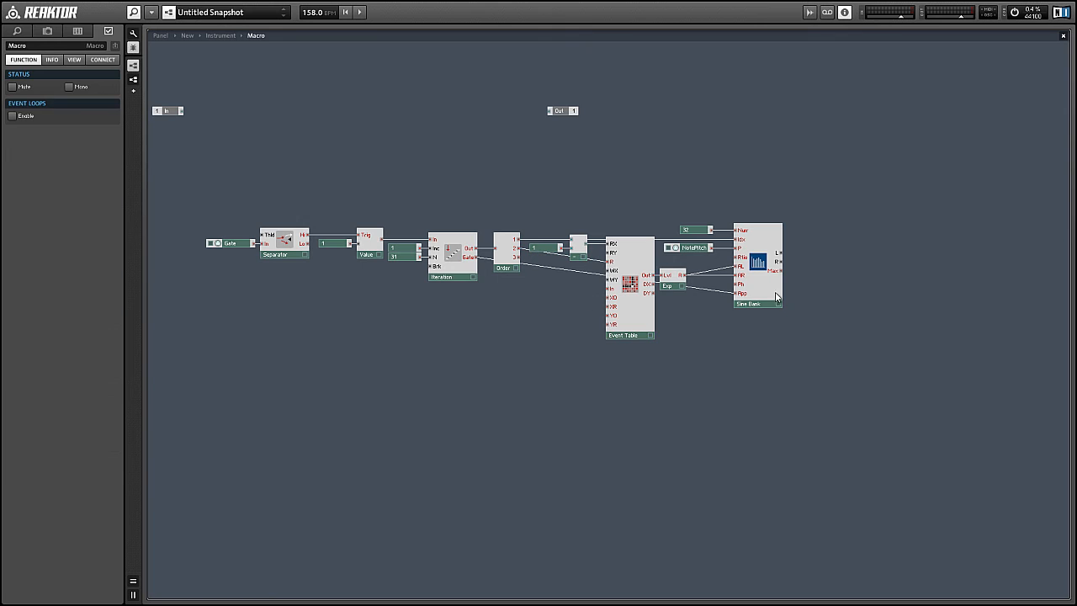
click(751, 303)
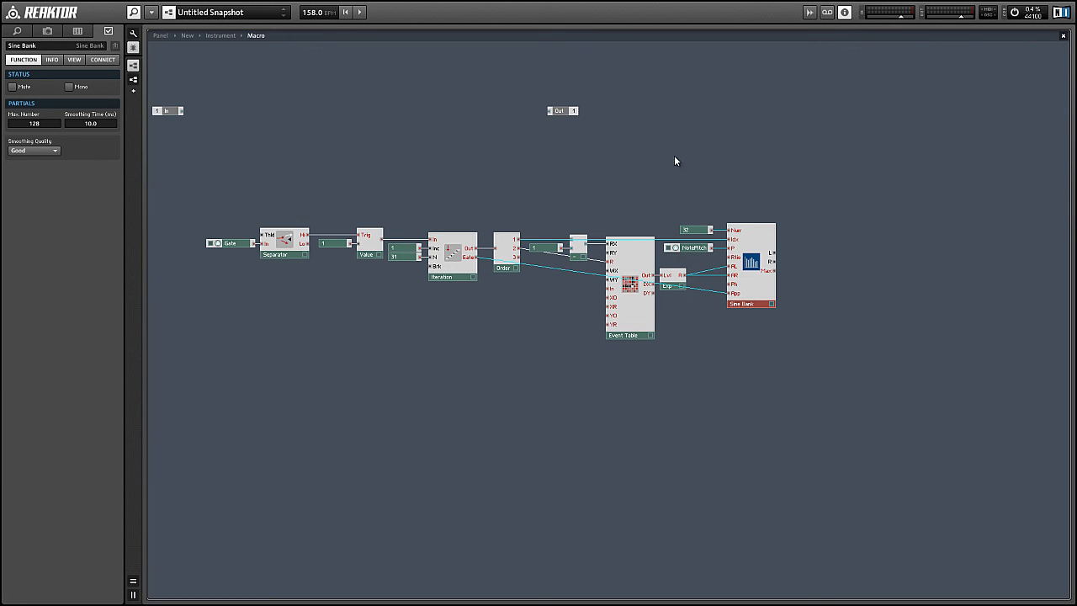
Insert an ADSR envelope module and position it just above the Sine Bank.
right_click(677, 162)
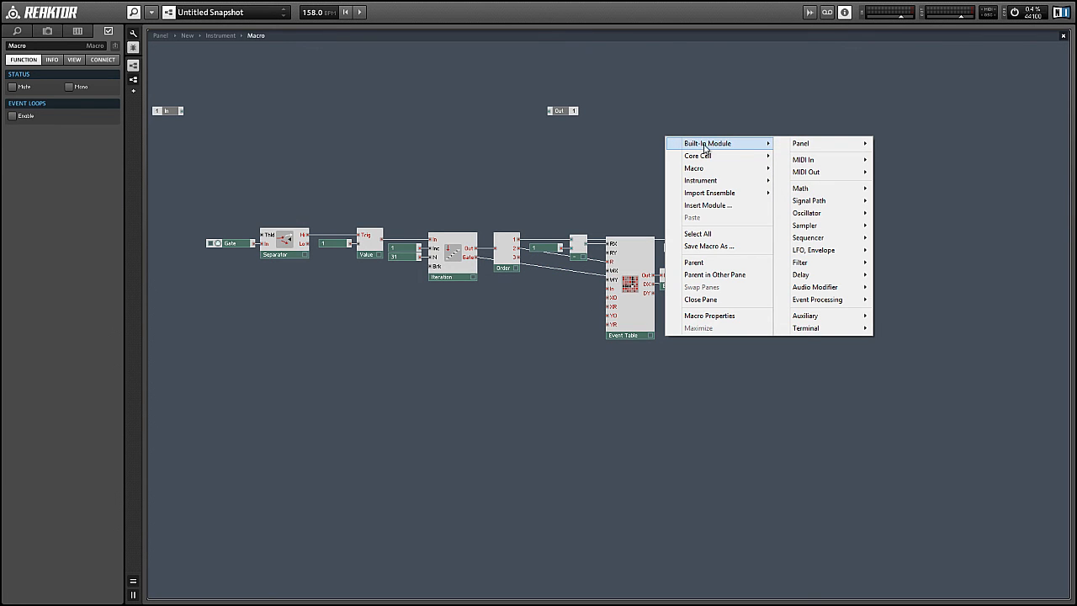
mouse_move(813, 249)
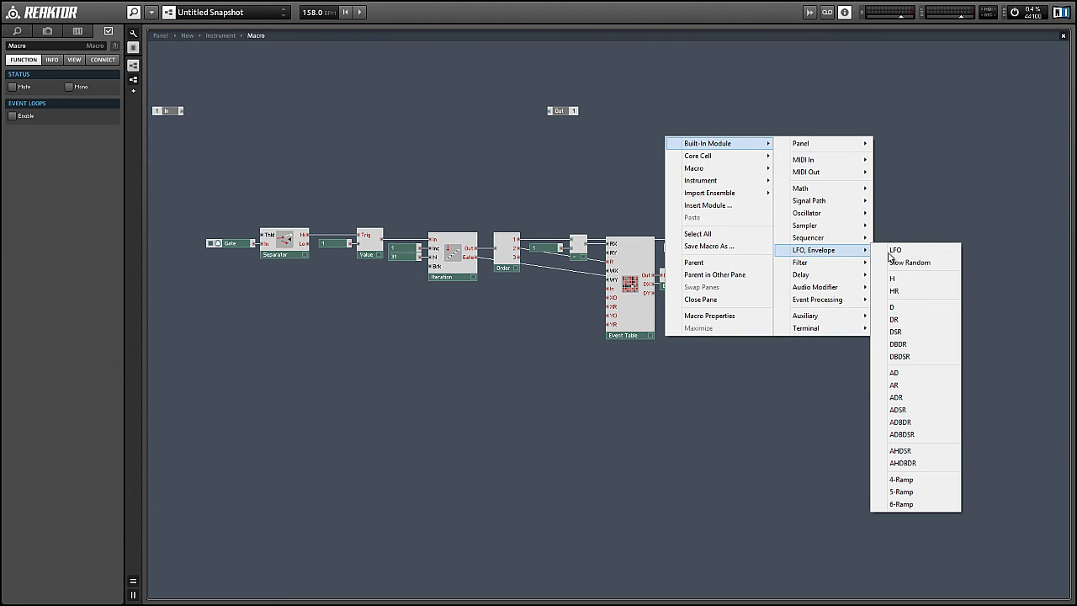
click(897, 411)
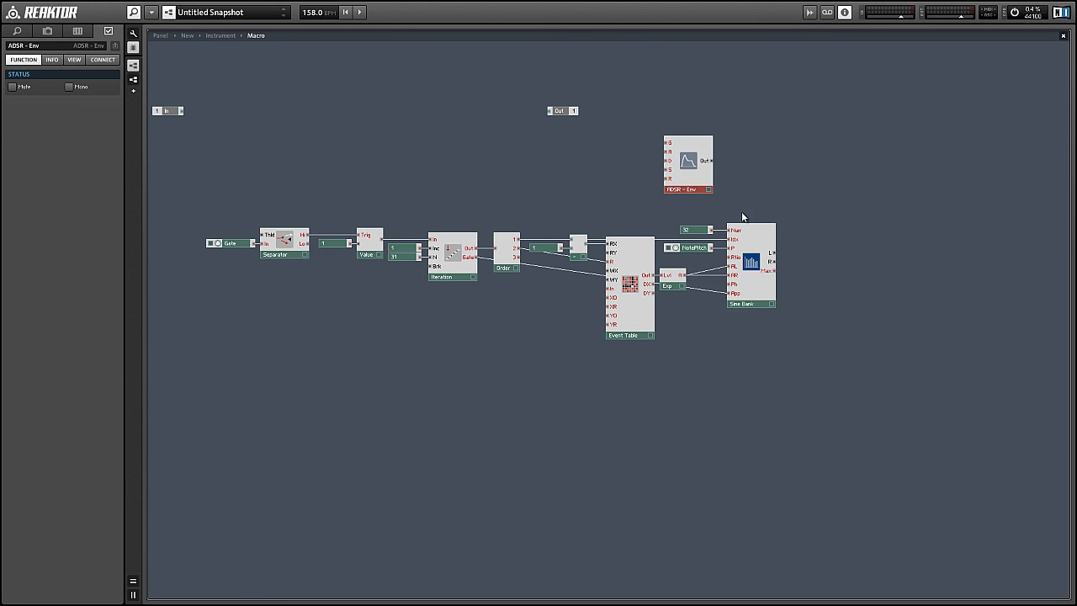
drag(687, 165, 751, 193)
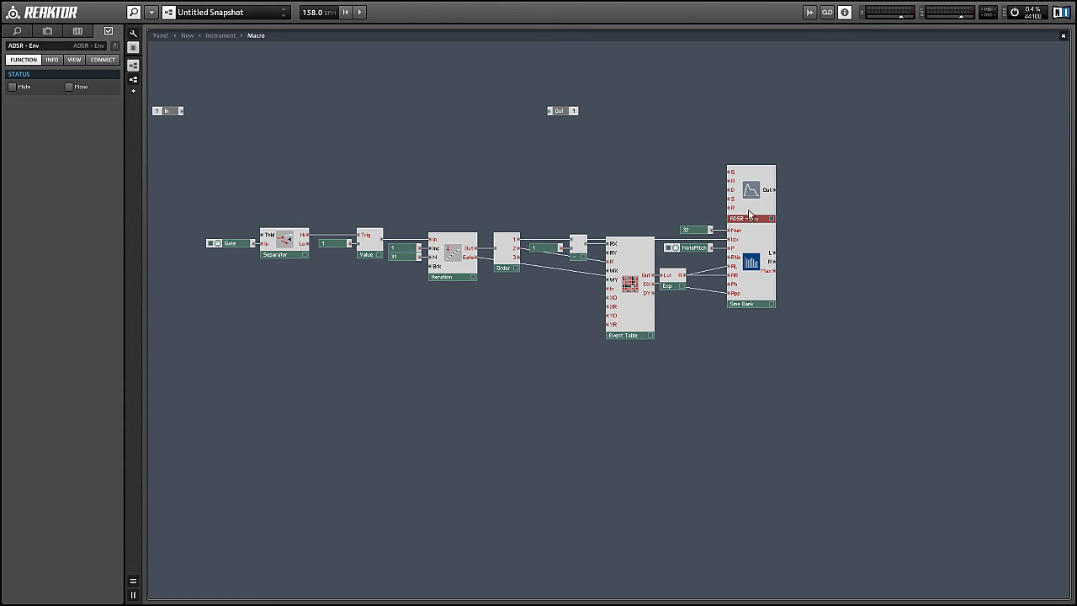
Add a MIDI Gate source and wire it into the ADSR's gate input.
right_click(733, 189)
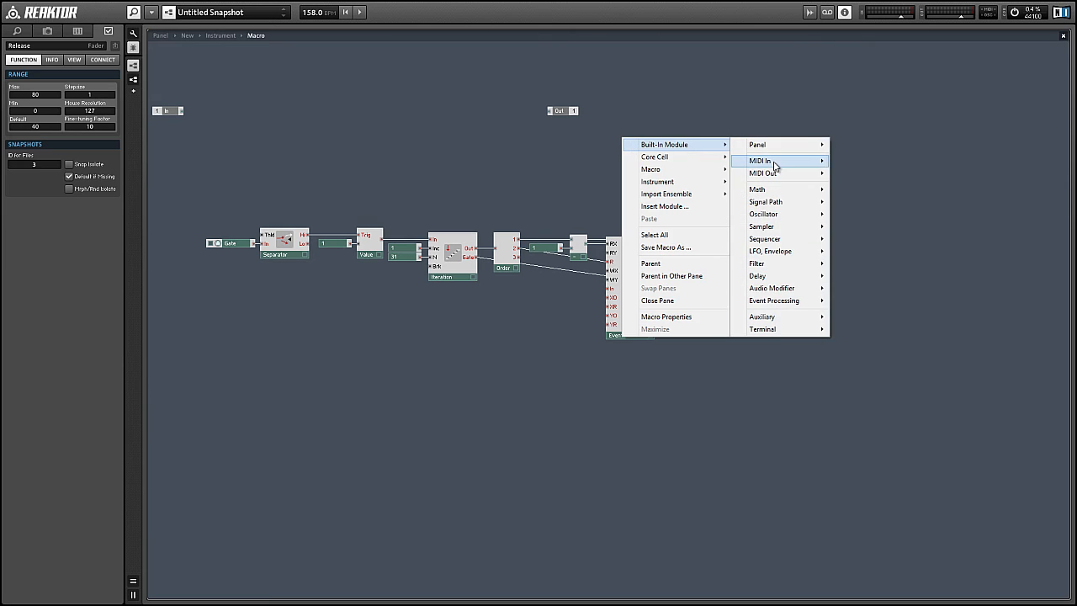
click(757, 162)
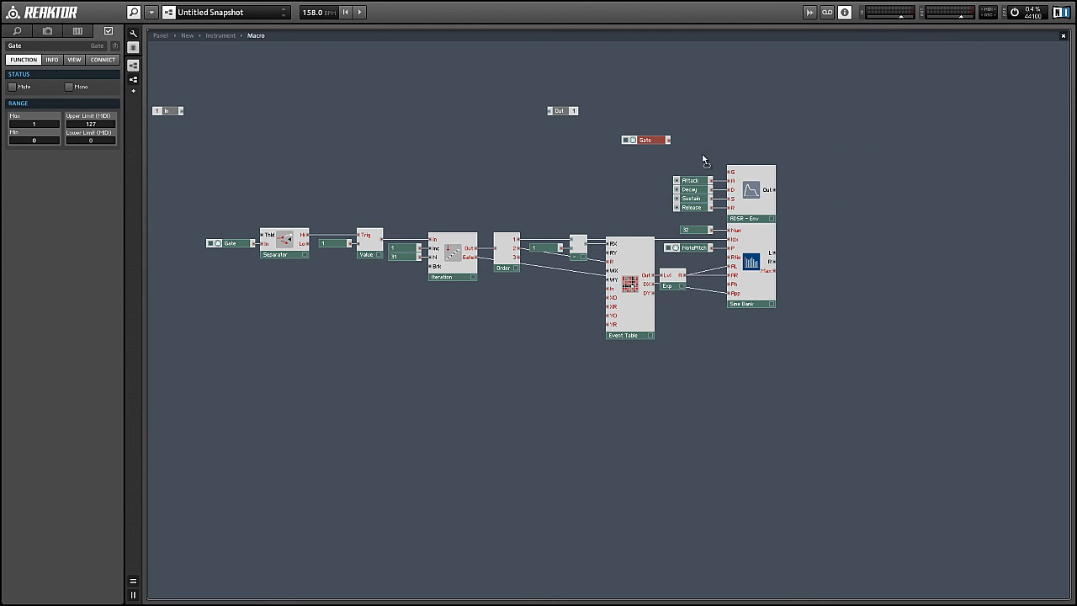
drag(643, 140, 687, 169)
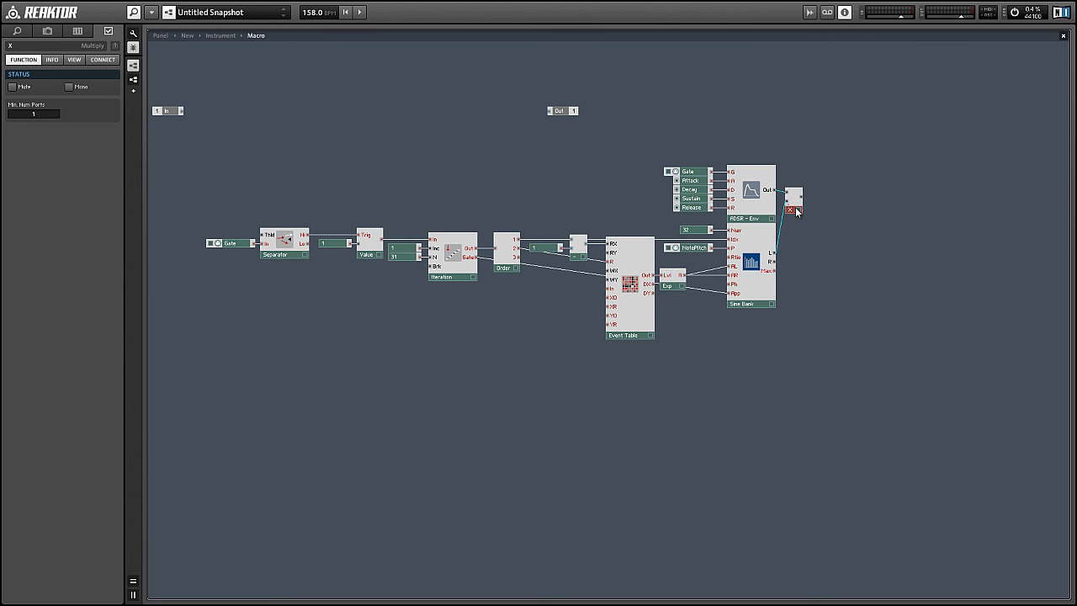
Insert an Amp/Mixer after the Multiply stage and feed the multiplied signal into it.
right_click(794, 205)
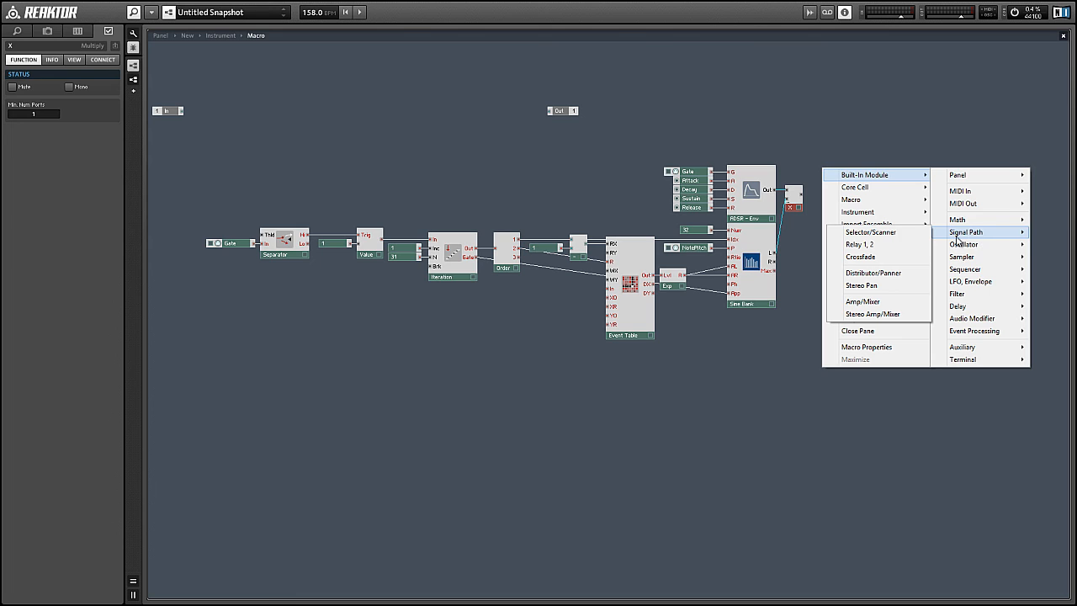
click(862, 301)
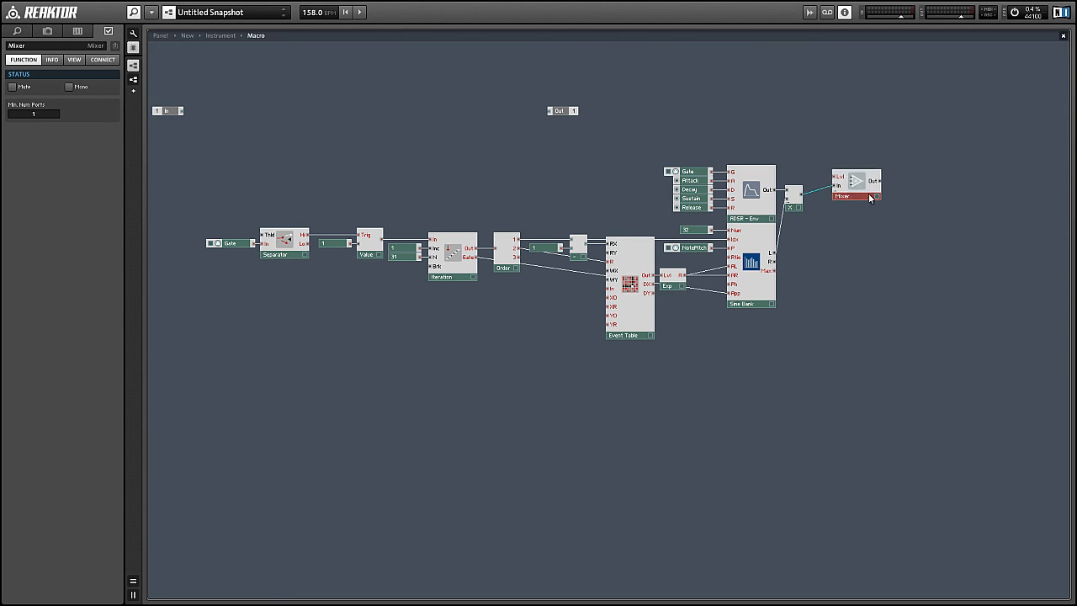
drag(855, 187, 883, 199)
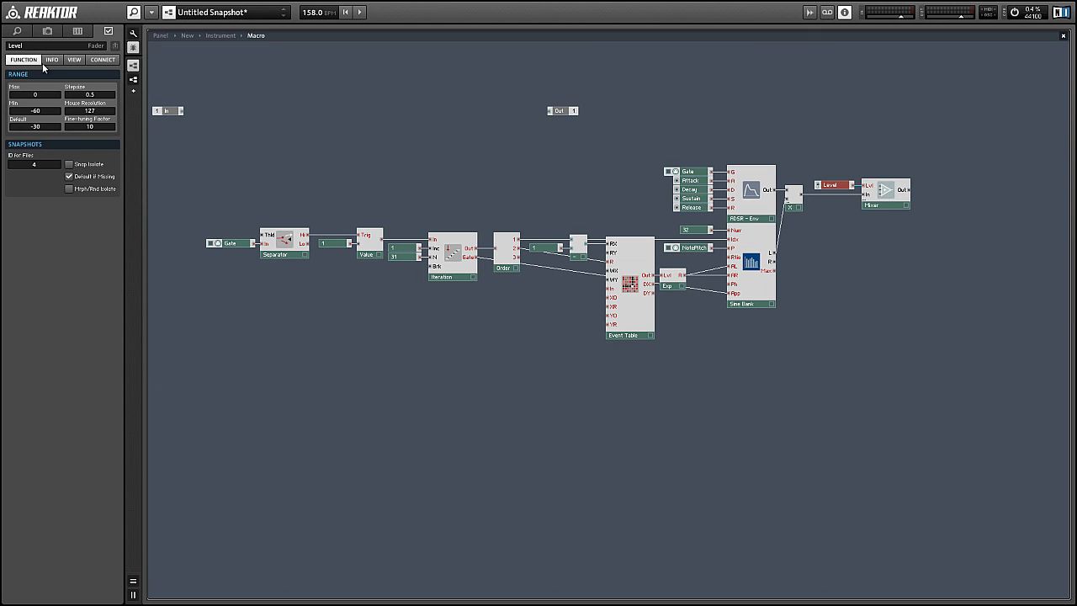
click(74, 59)
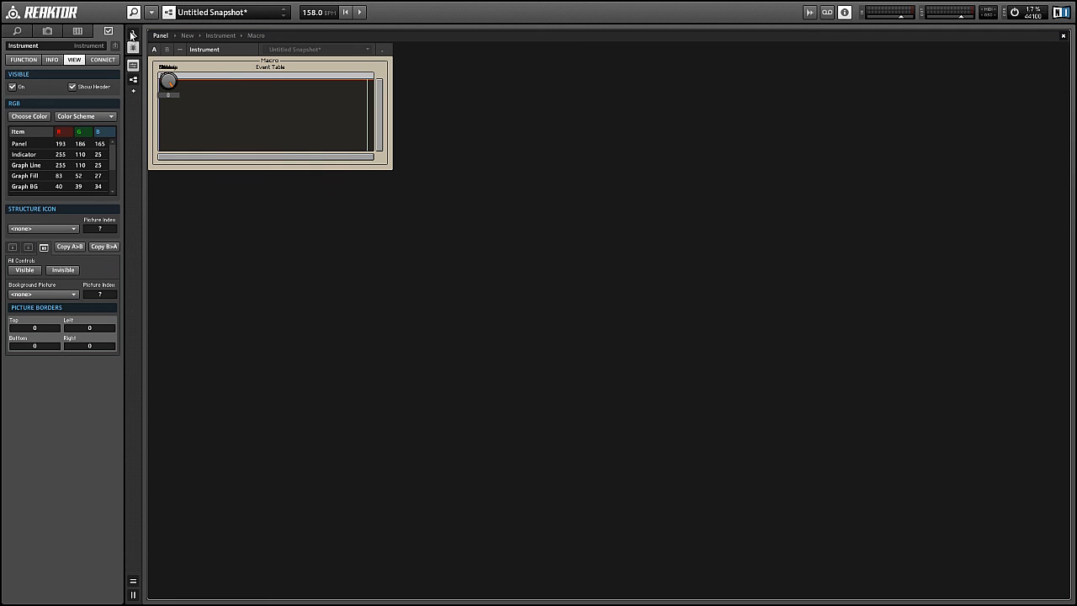
Select the instrument panel and adjust the Event Table display for the knob layout.
click(337, 118)
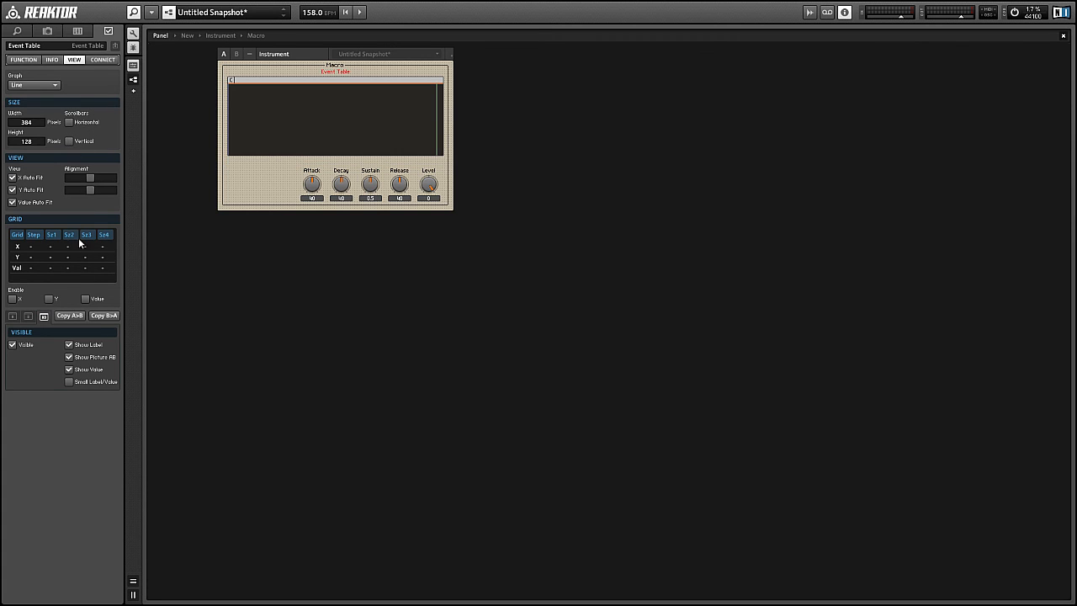
click(69, 343)
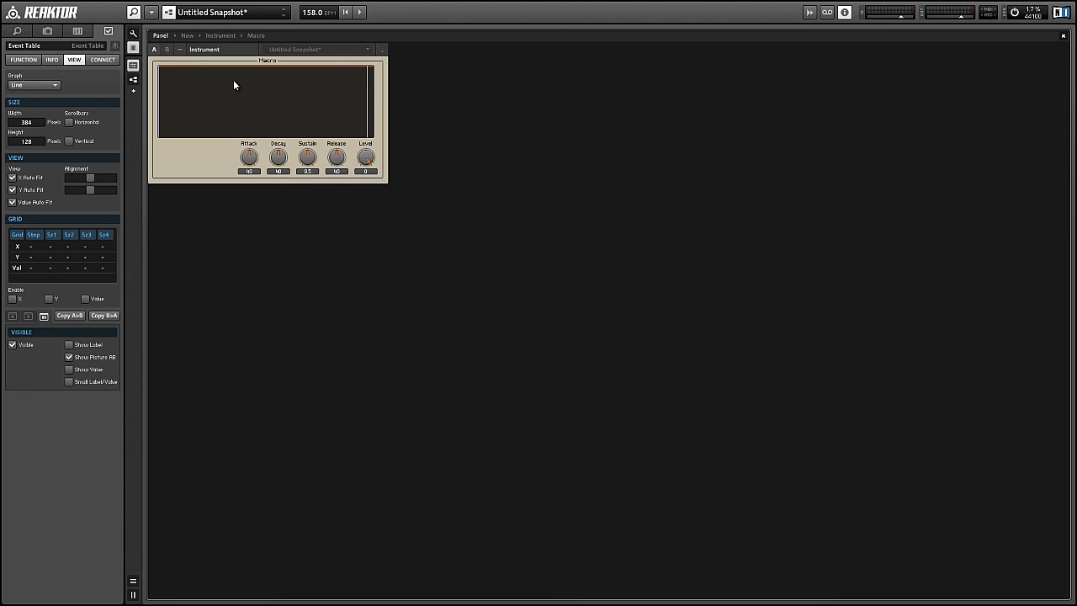
mouse_move(235, 91)
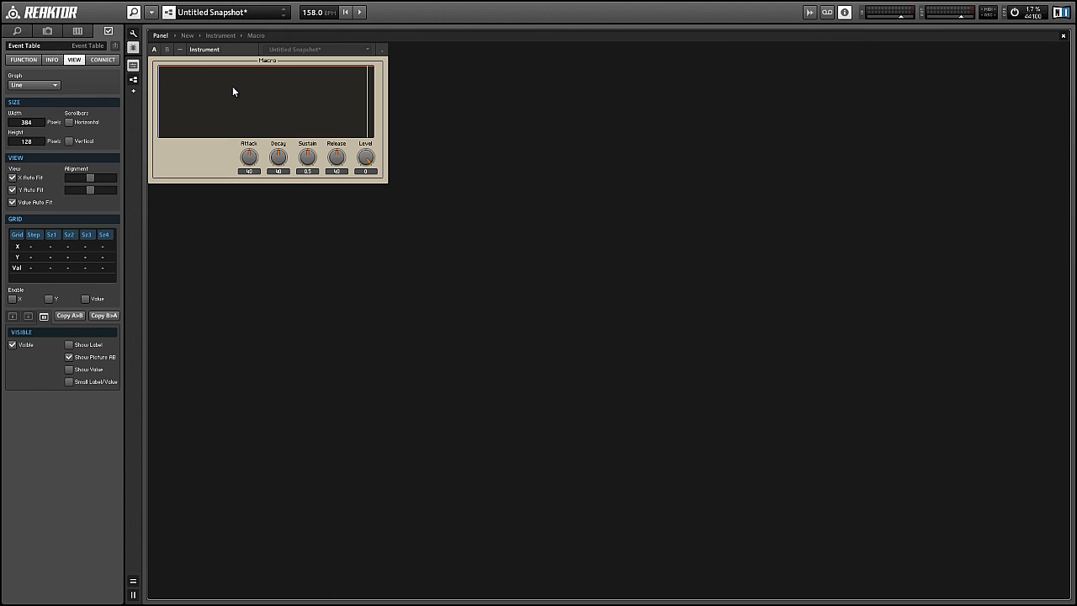
Enable the Event Table's horizontal position line and draw a first stepped amplitude curve.
right_click(234, 91)
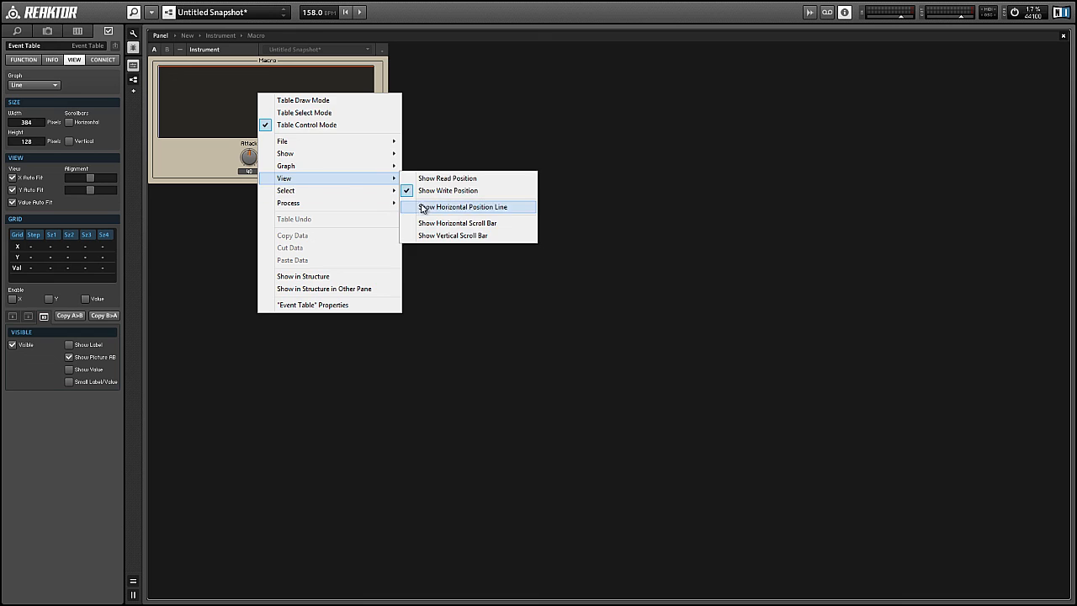
click(463, 207)
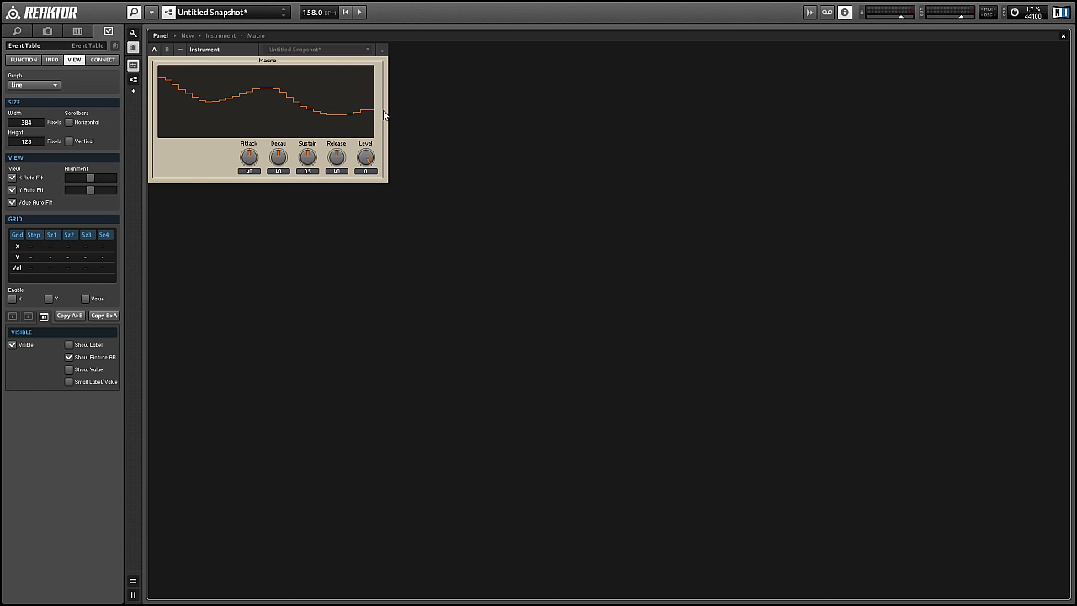
click(24, 61)
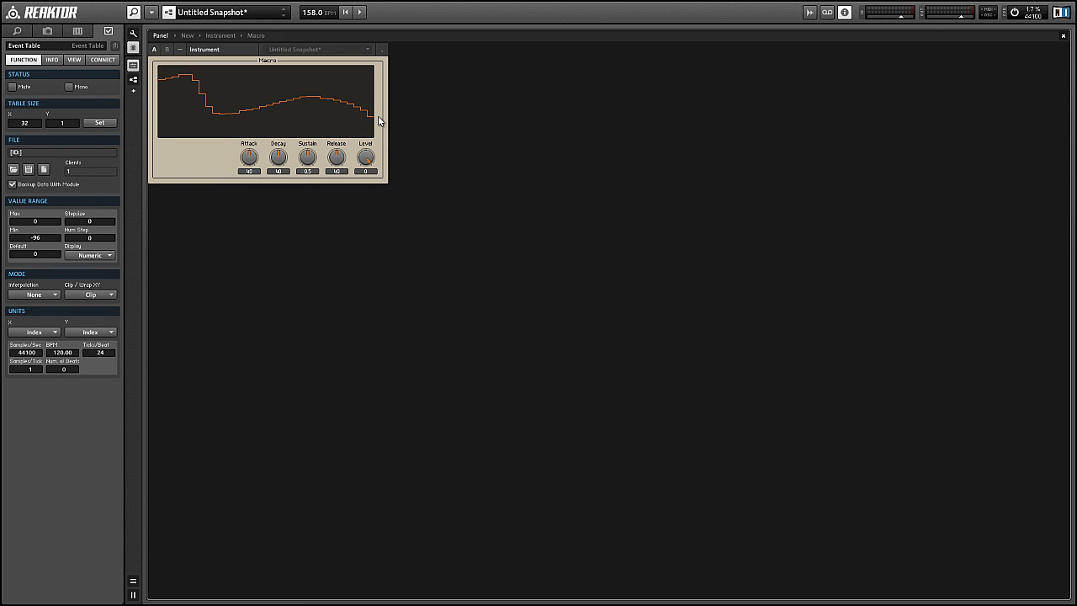
mouse_move(377, 123)
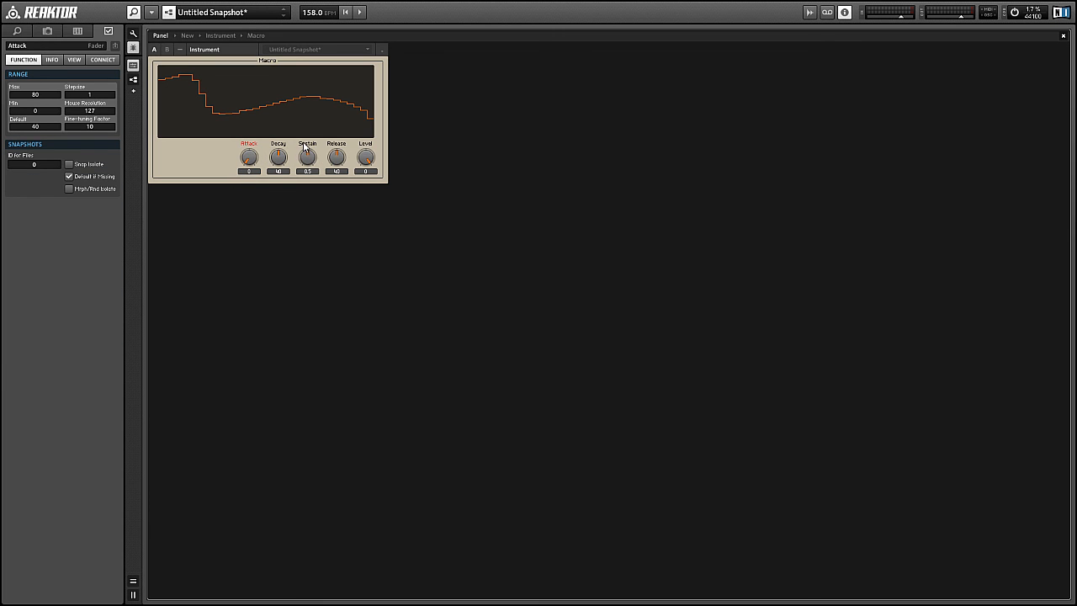
click(307, 158)
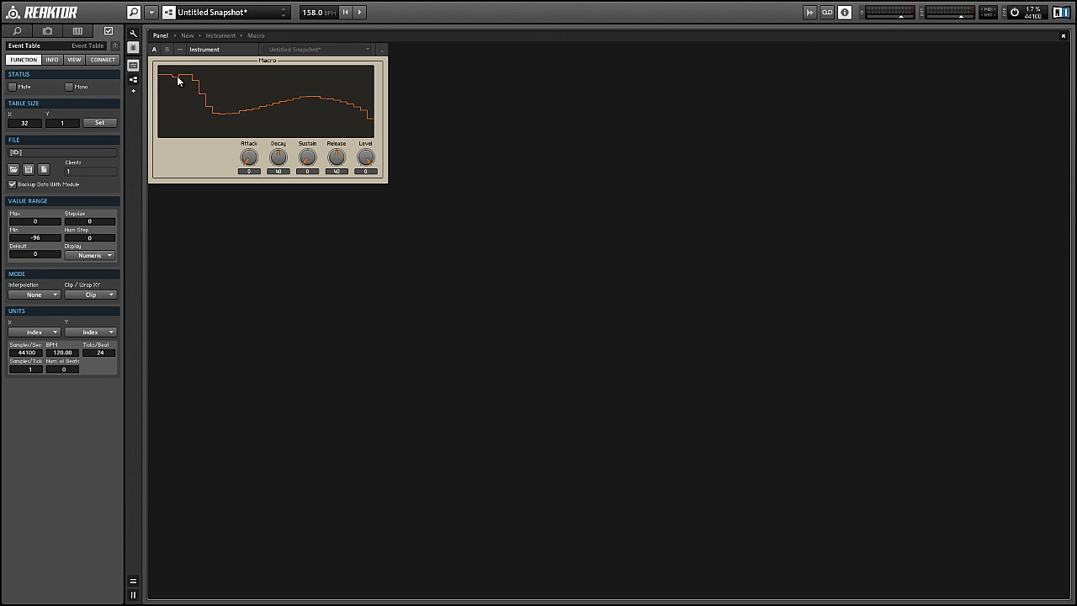
Draw a descending amplitude curve across all partials, then check the Decay control settings.
drag(176, 81, 384, 118)
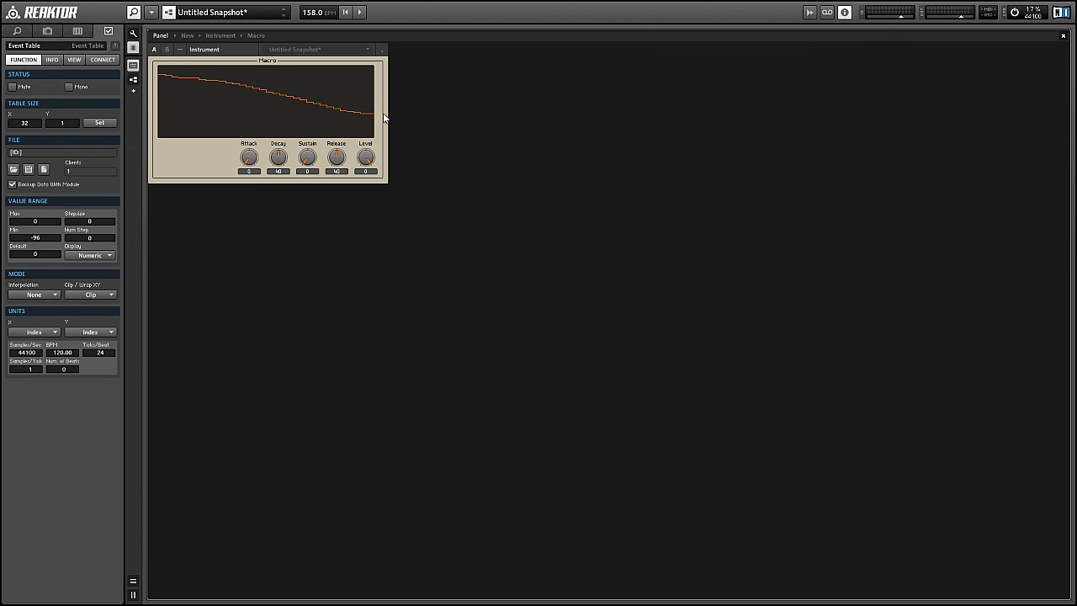
mouse_move(383, 118)
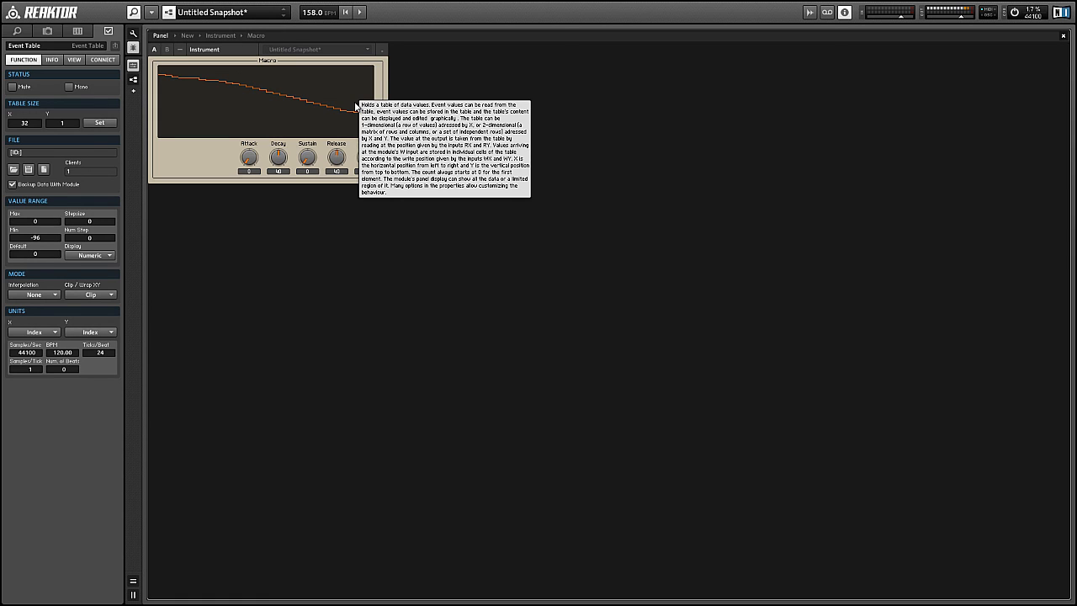
click(278, 158)
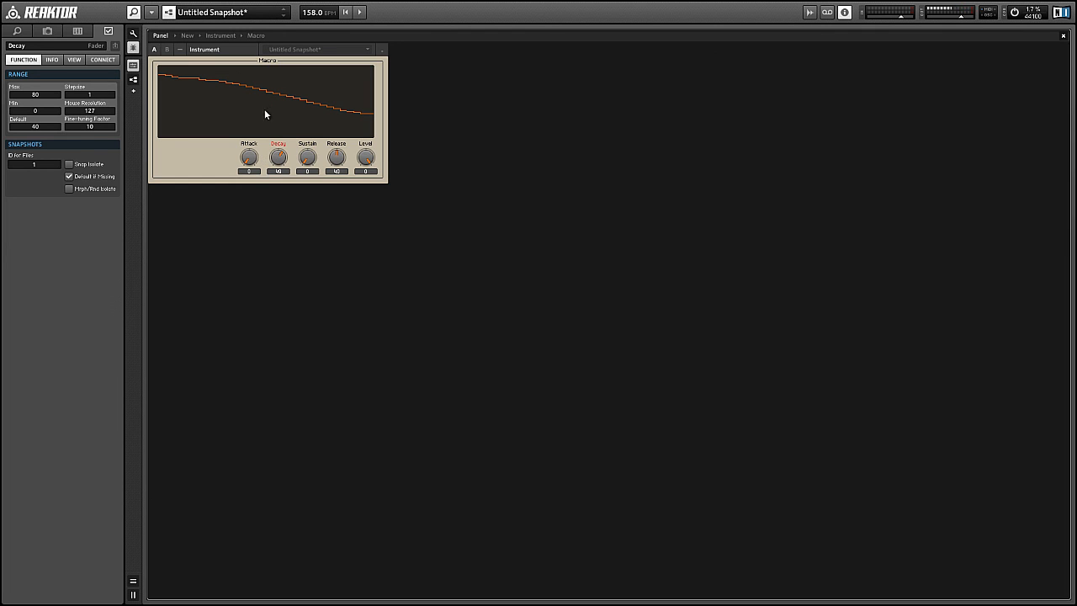
mouse_move(198, 81)
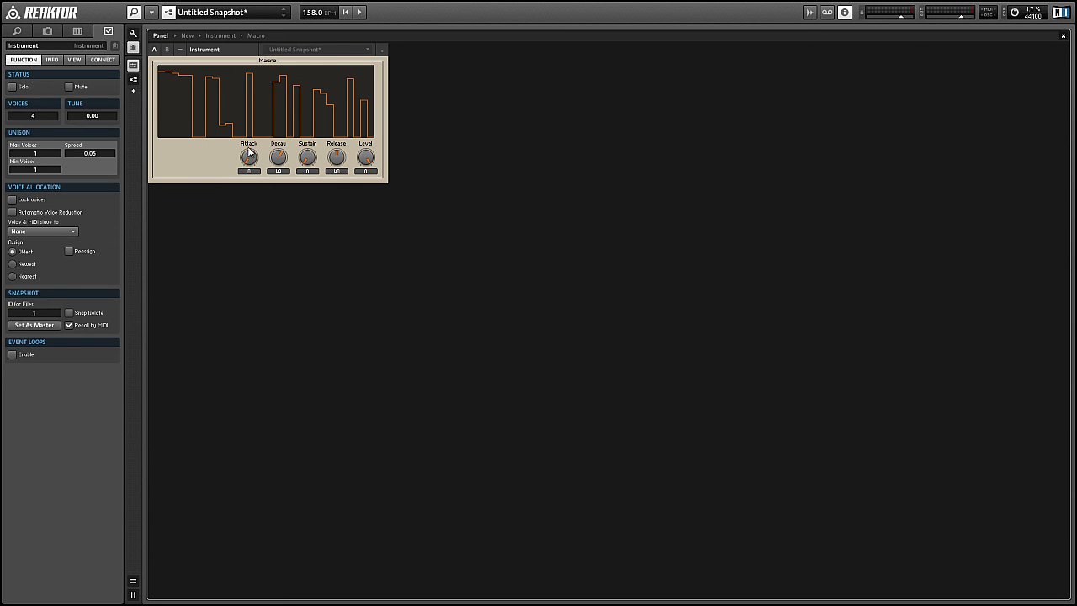
Reshape the table into descending steps with one tall spike, then view the instrument settings.
click(249, 158)
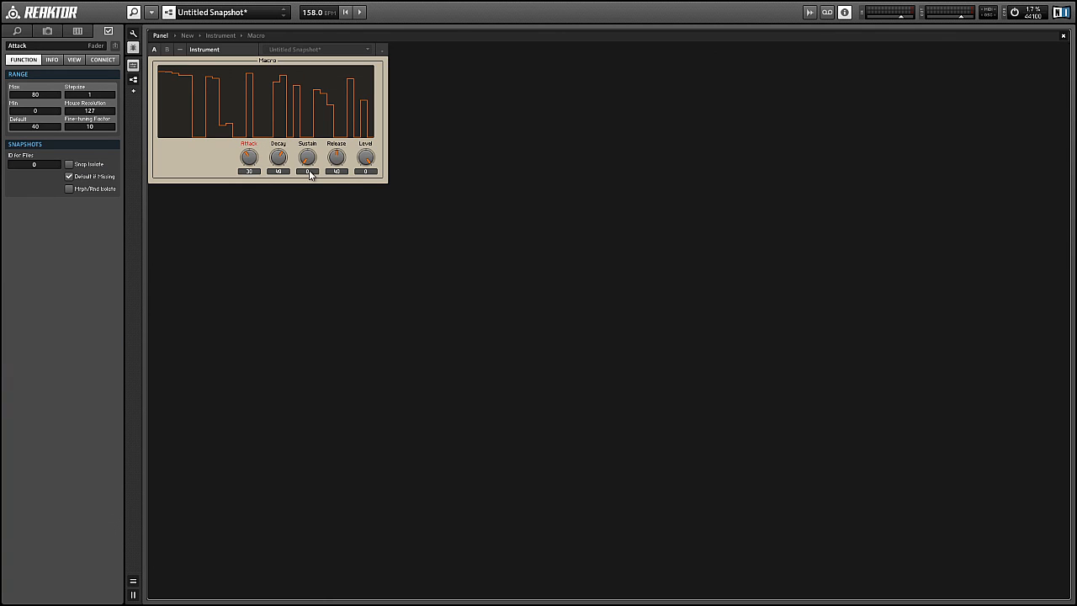
click(307, 158)
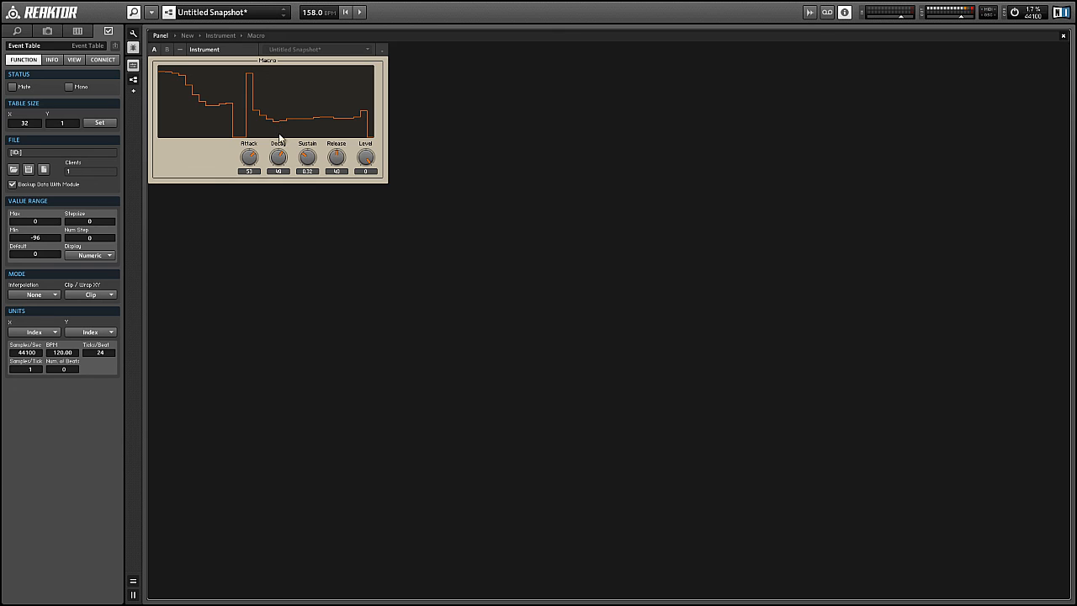
mouse_move(286, 155)
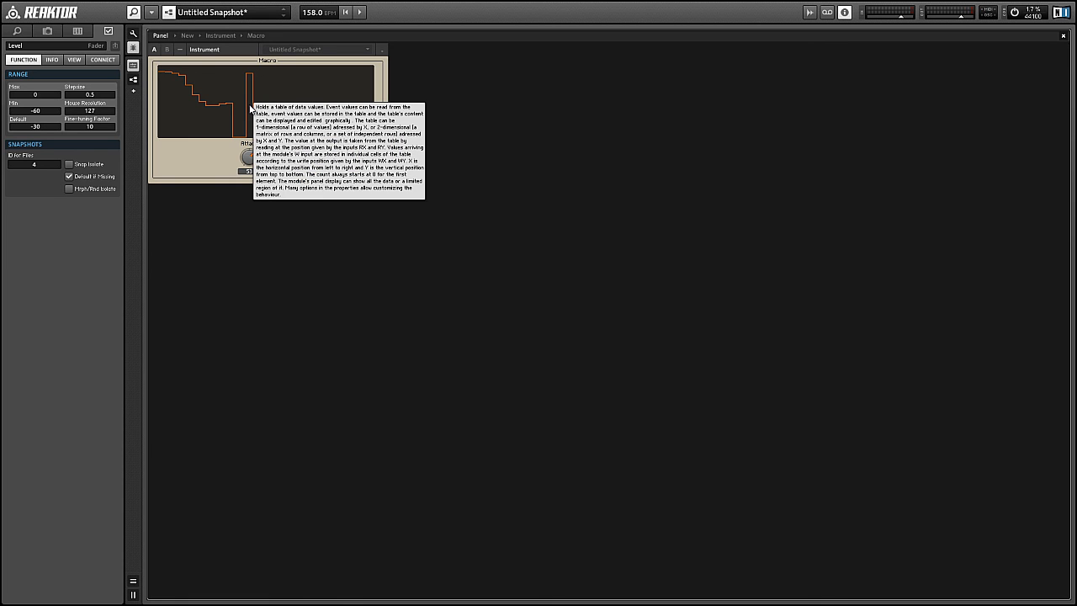
mouse_move(165, 154)
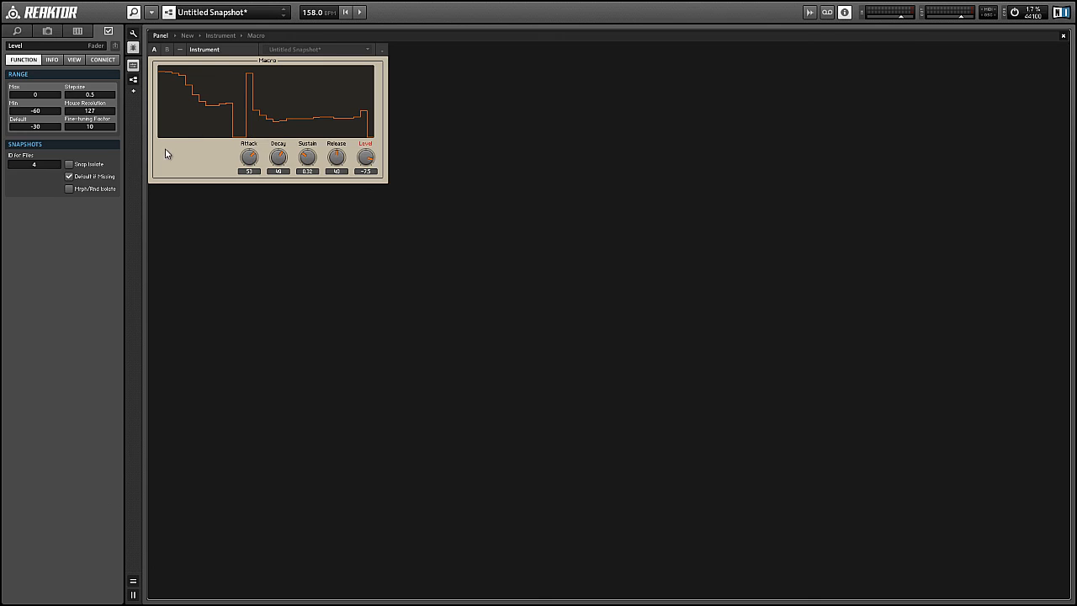
click(200, 148)
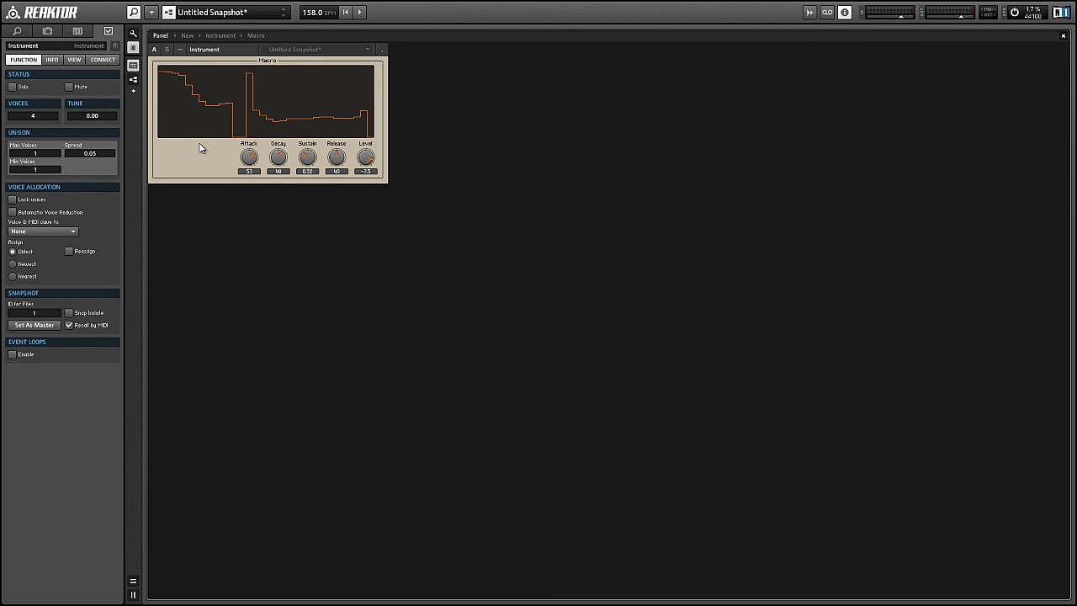
mouse_move(206, 151)
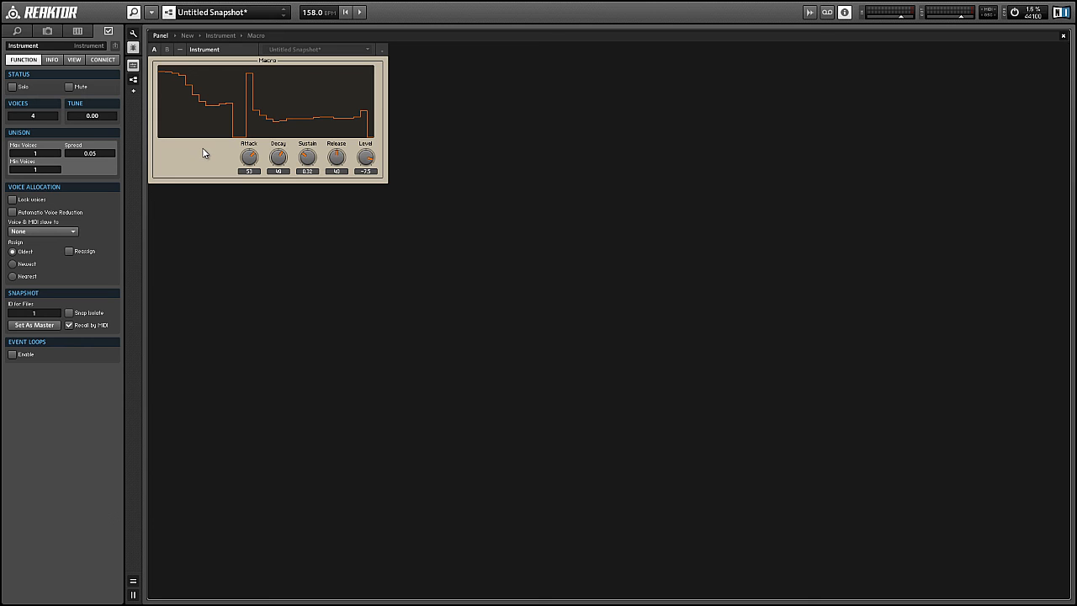